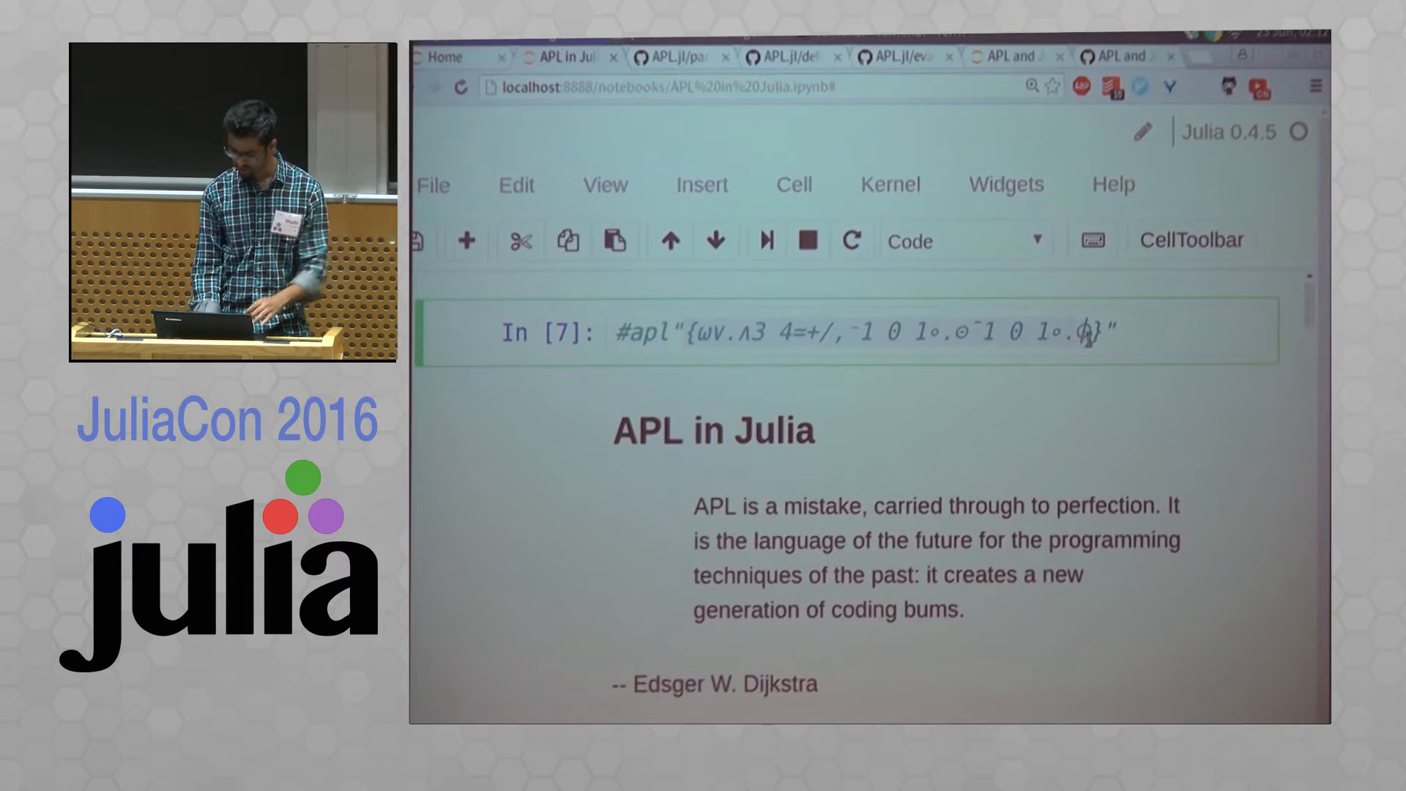
# - Scroll the notebook to the Julia feature list, the 'using APL' cell and The API heading
pyautogui.scroll(-3)
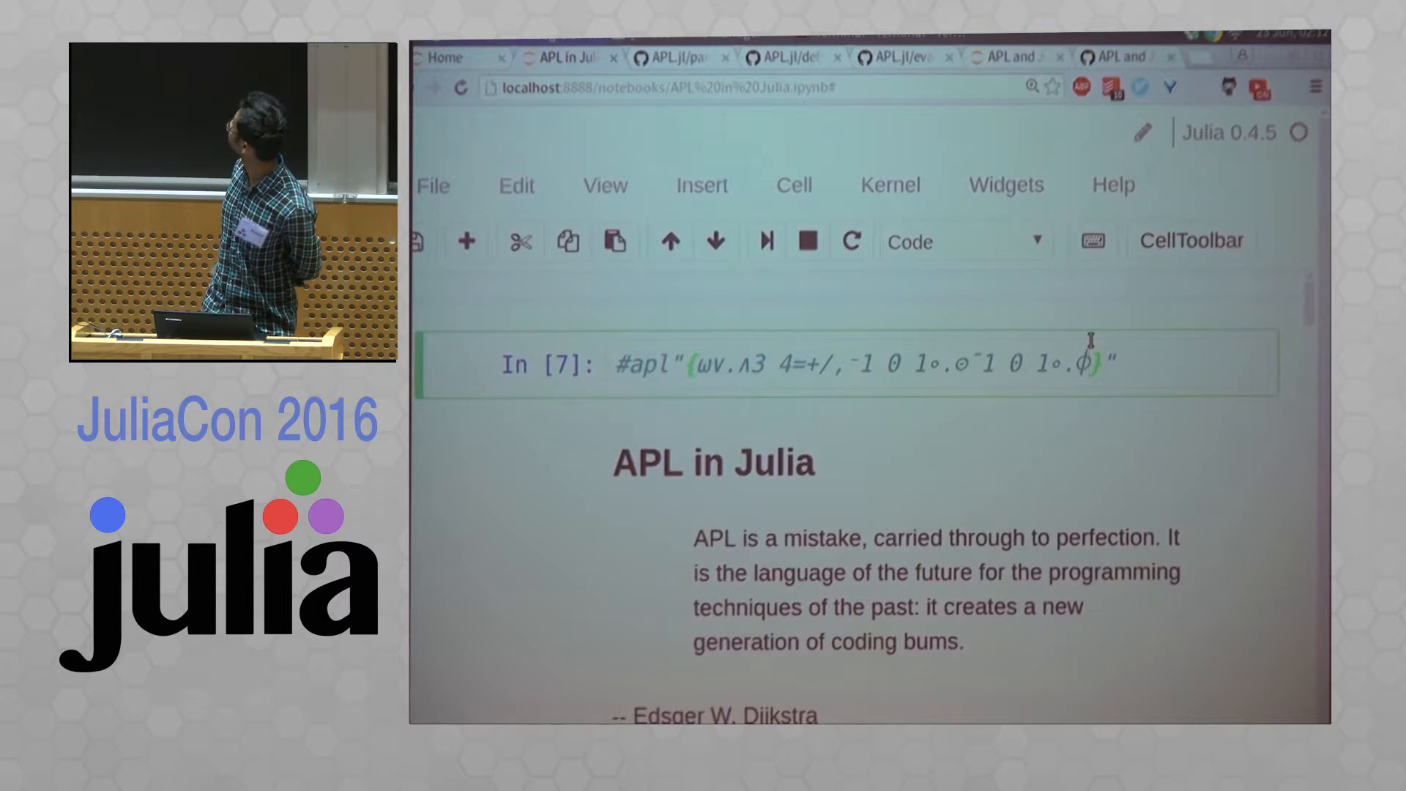
pyautogui.scroll(-3)
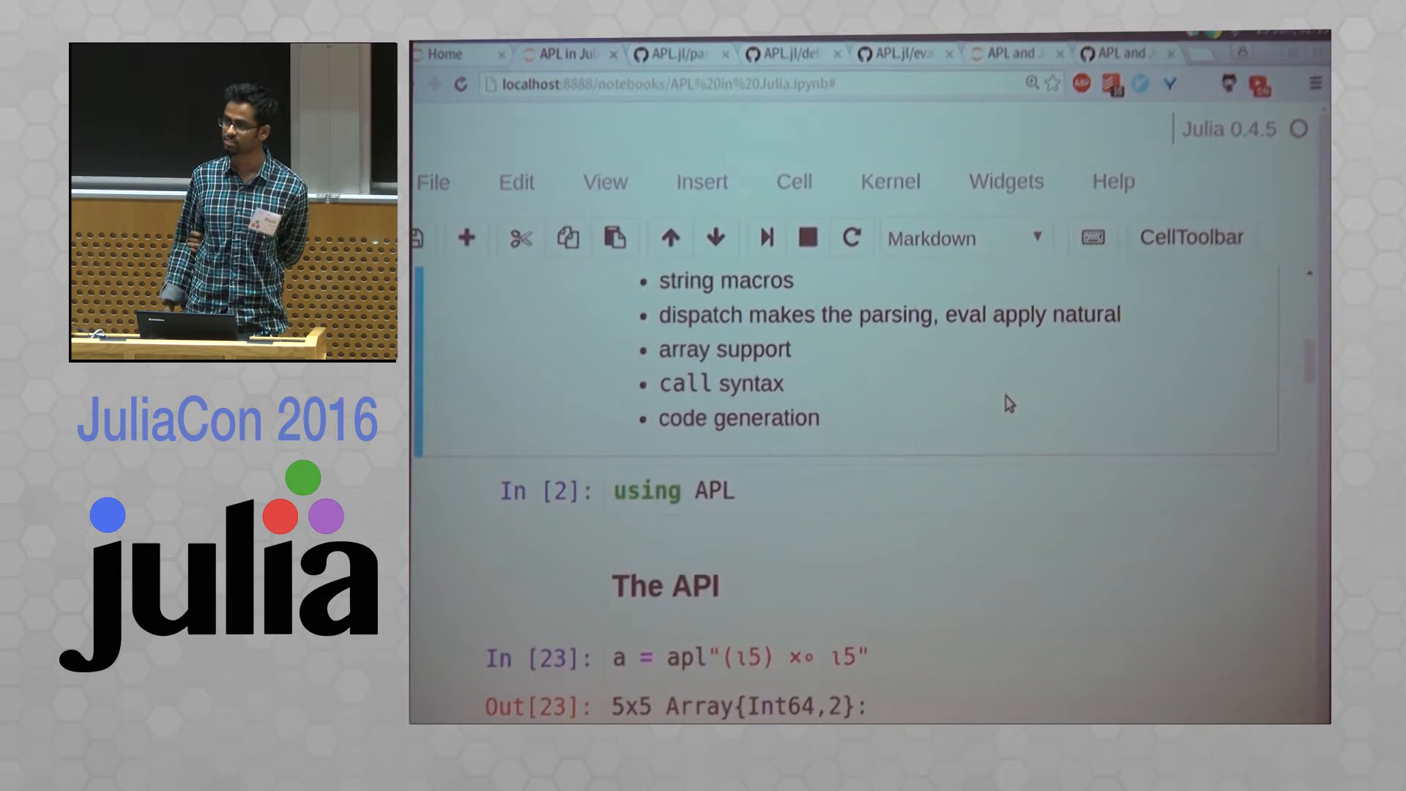
# - Scroll to cell In[22] with reshape(sortperm(a[:]) |> sortperm, 5,5) and its 5×5 result
pyautogui.scroll(-3)
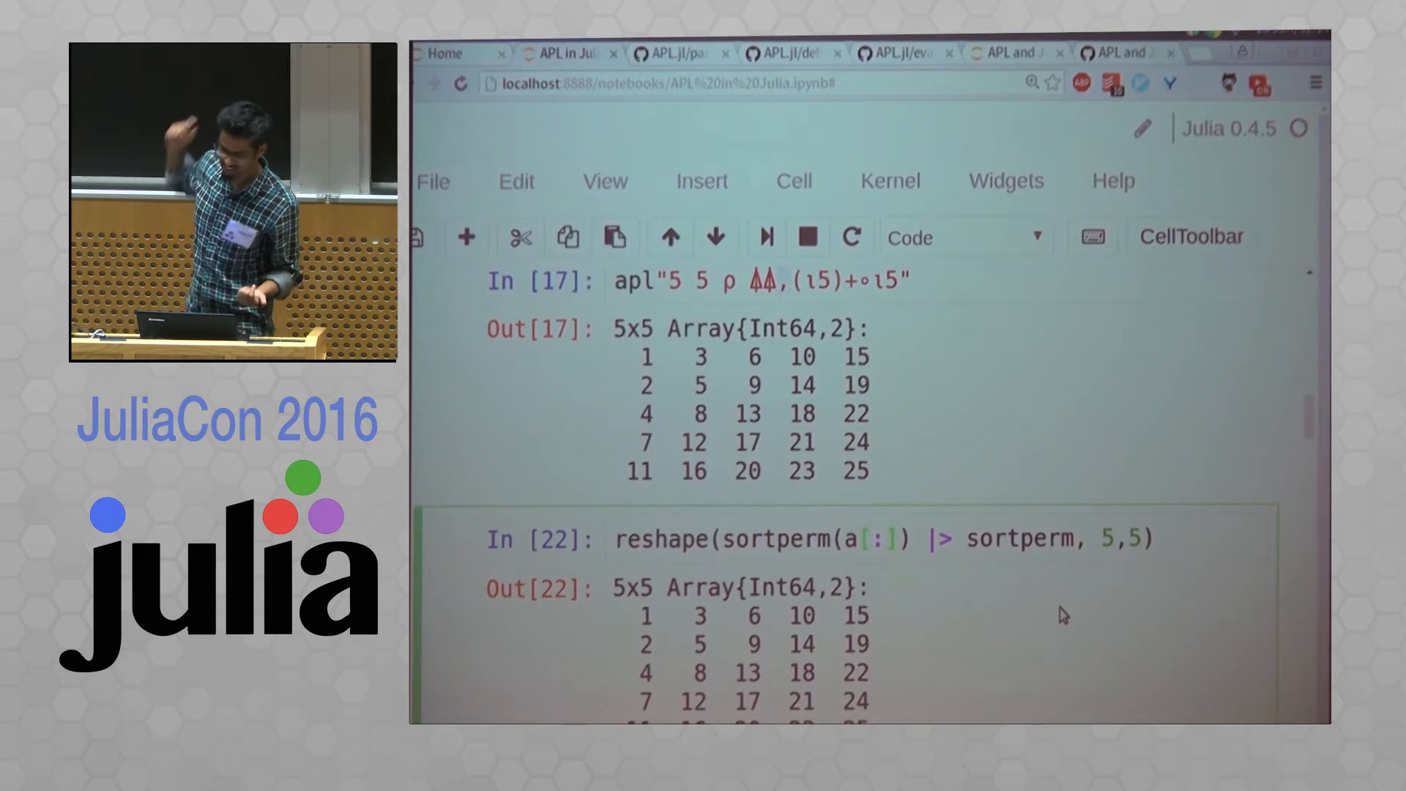
# - Re-execute the a, f, f(5), g and g(3,6) cells, appending '|> typeof' to an expression
pyautogui.scroll(-3)
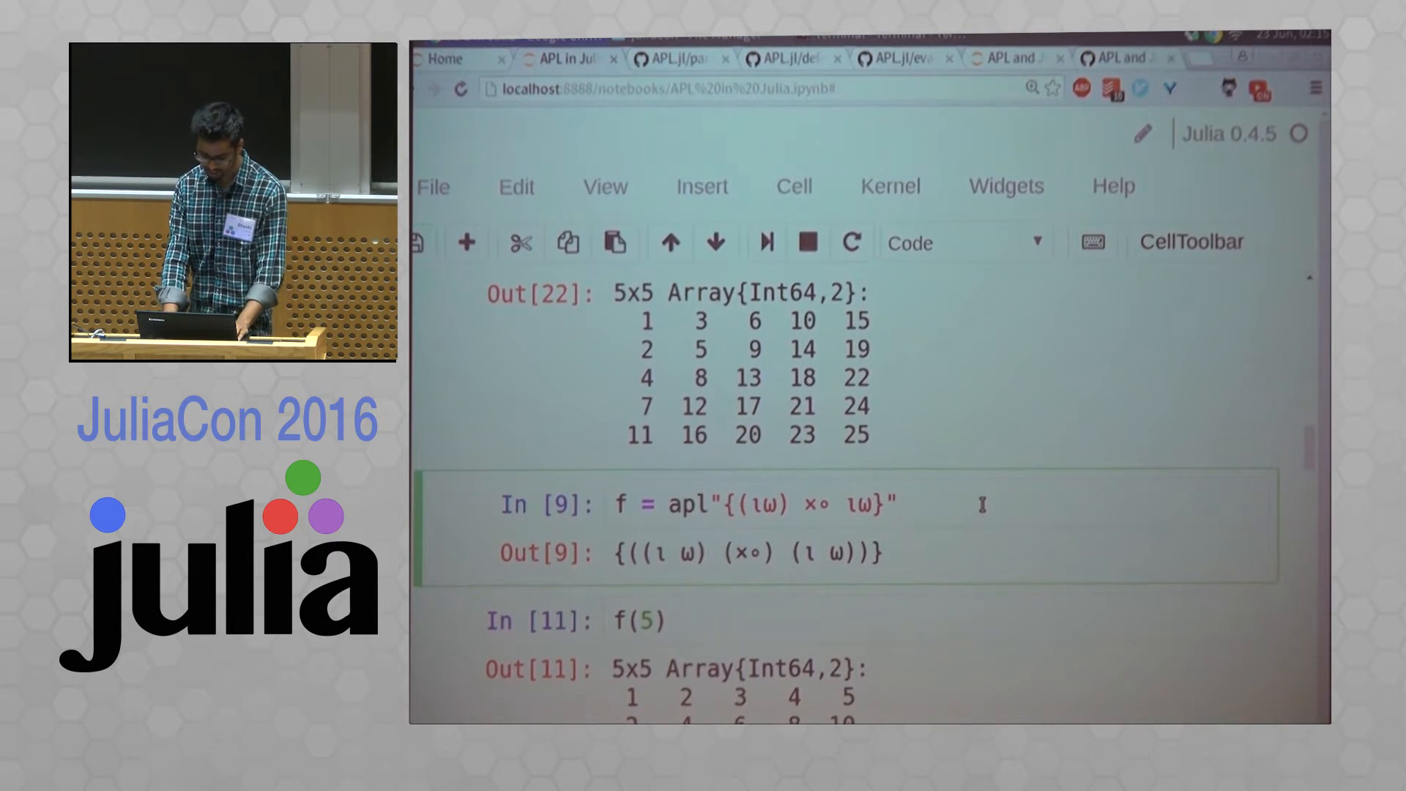
pyautogui.scroll(-3)
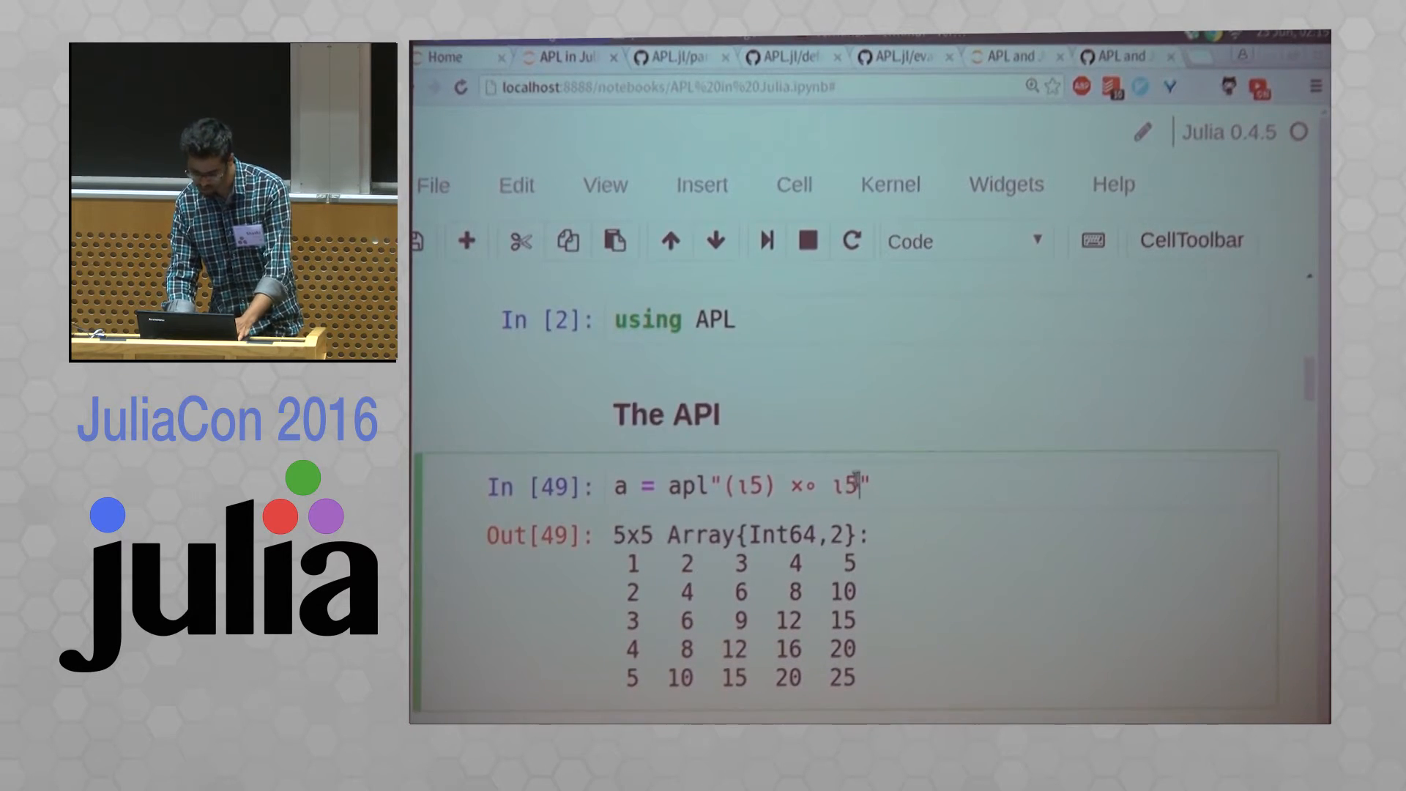
pyautogui.scroll(-3)
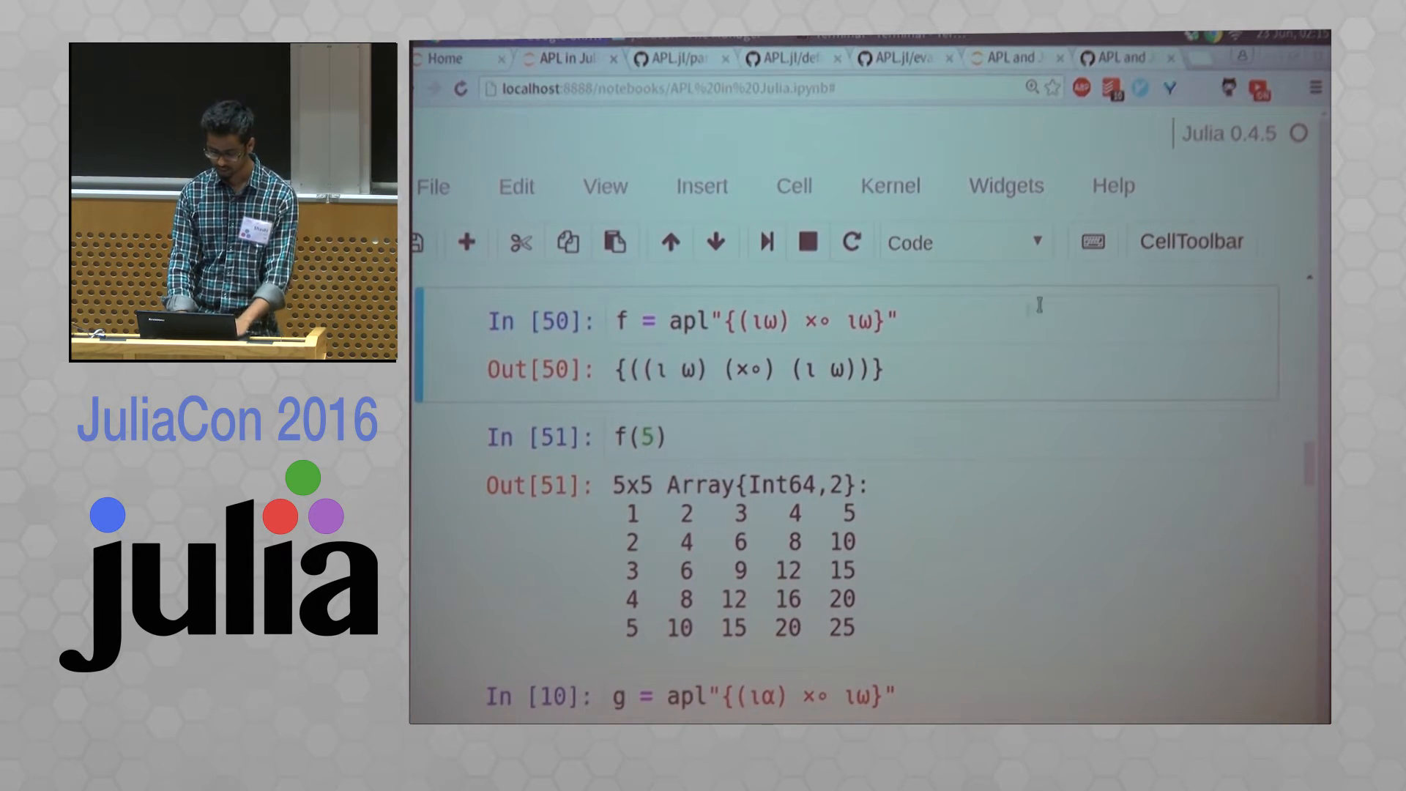
pyautogui.write('|>')
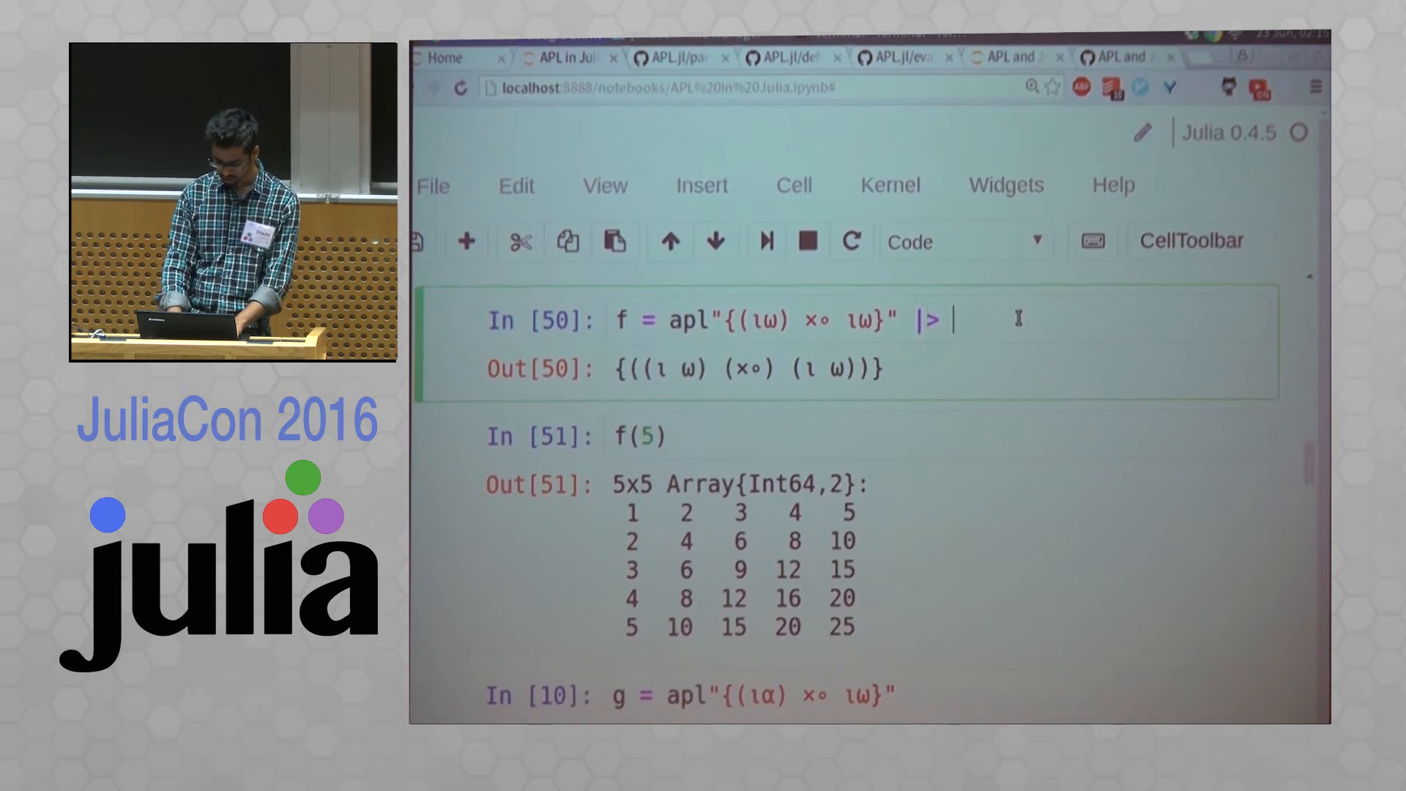
pyautogui.write('typeof')
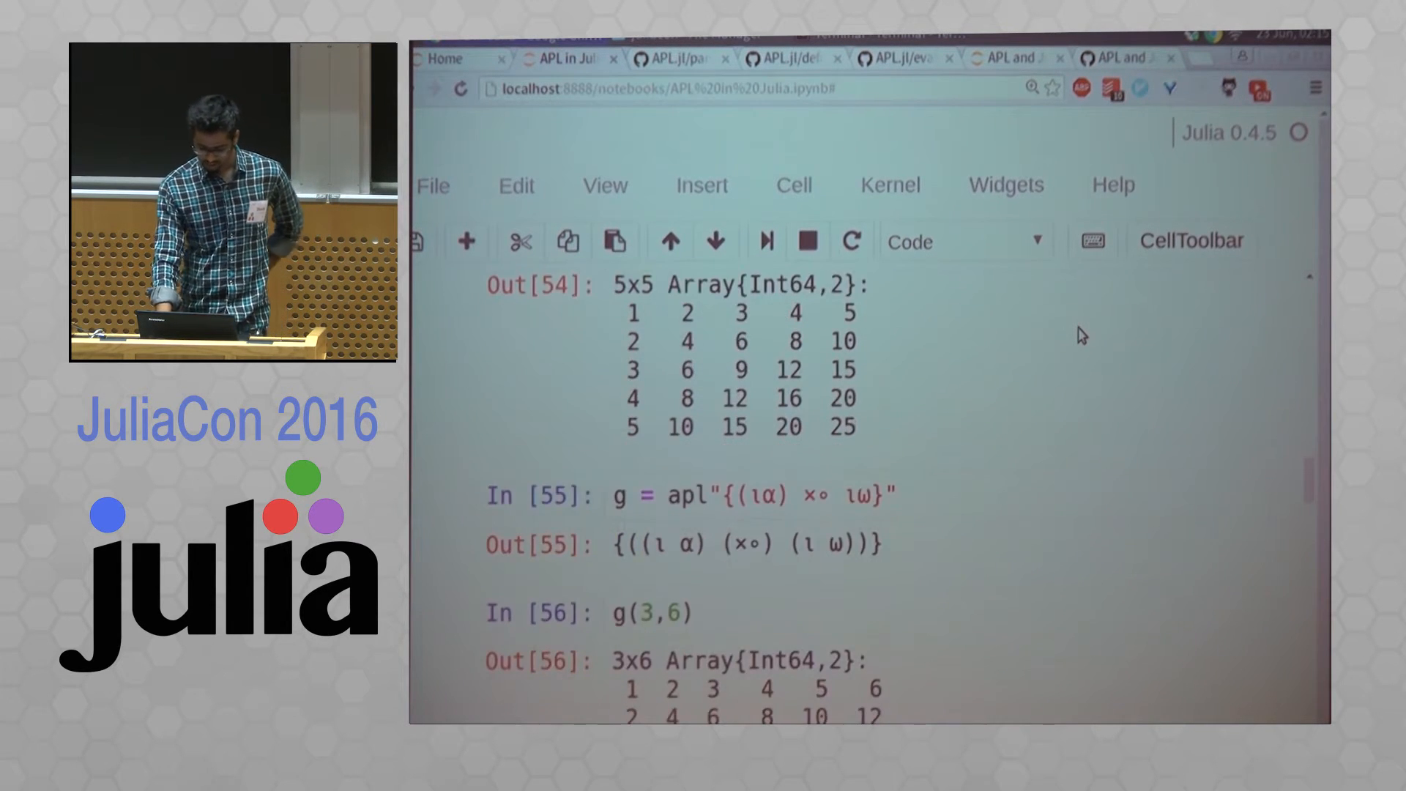
# - Re-run the uniq cell on vector v, then hide the toolbar via View > Toggle Toolbar
pyautogui.scroll(-3)
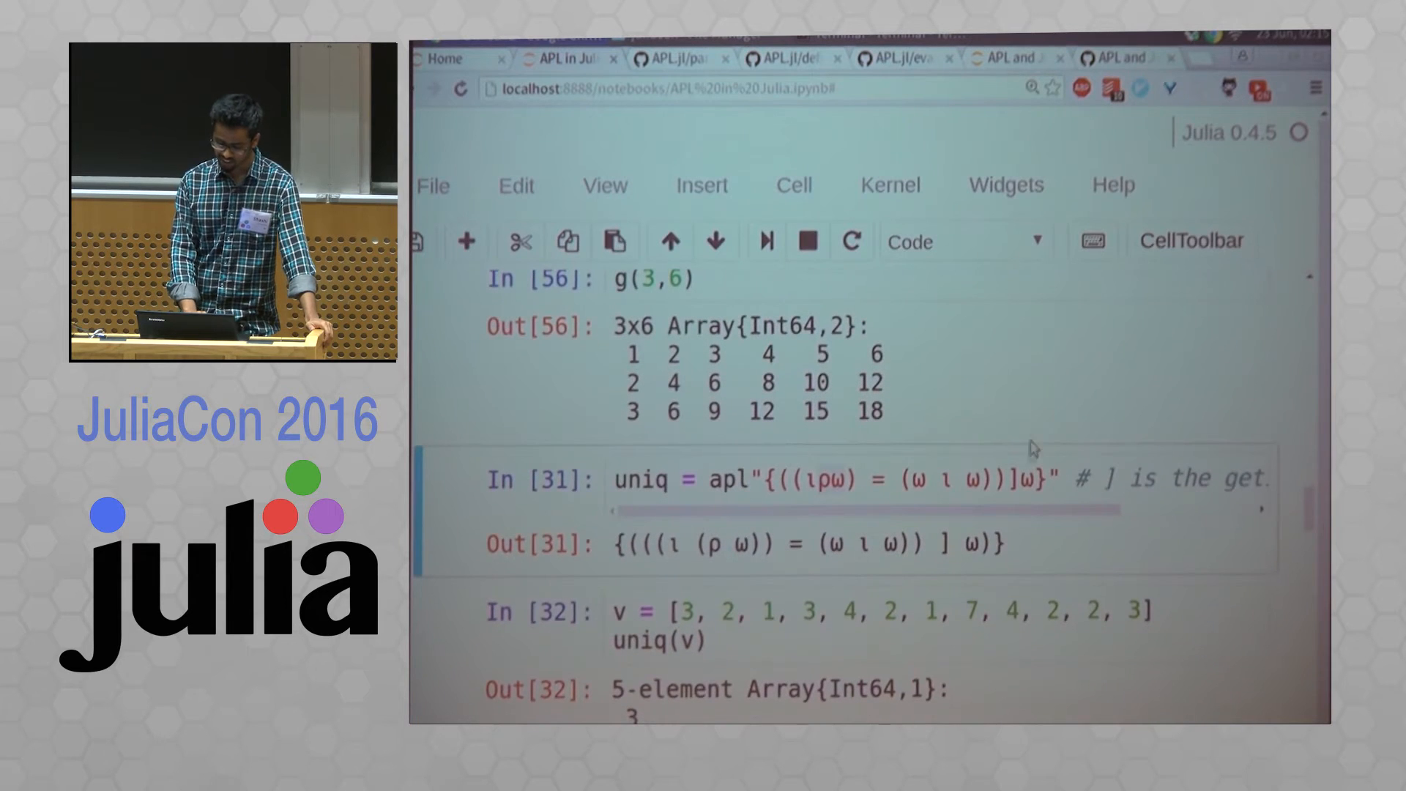
pyautogui.click(1031, 478)
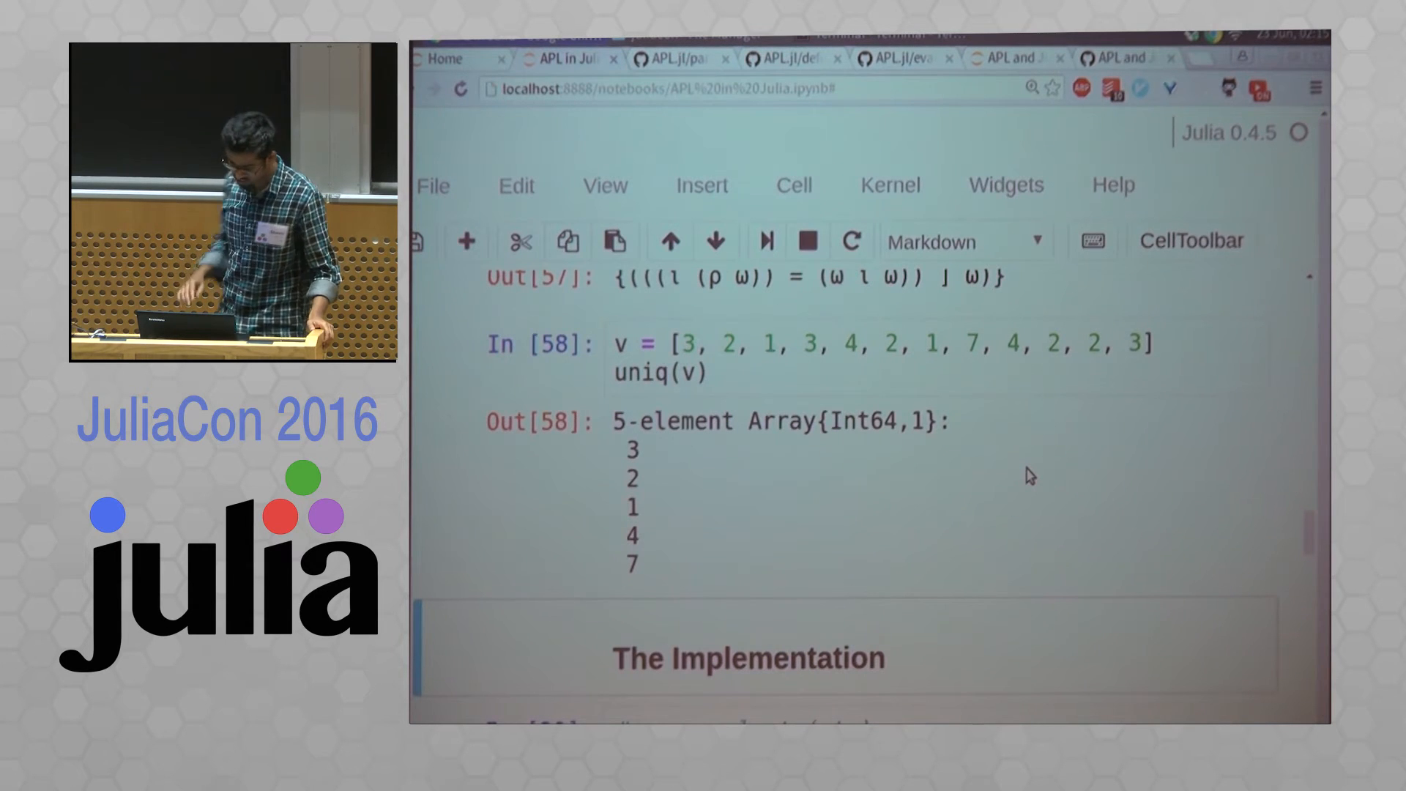
pyautogui.click(603, 186)
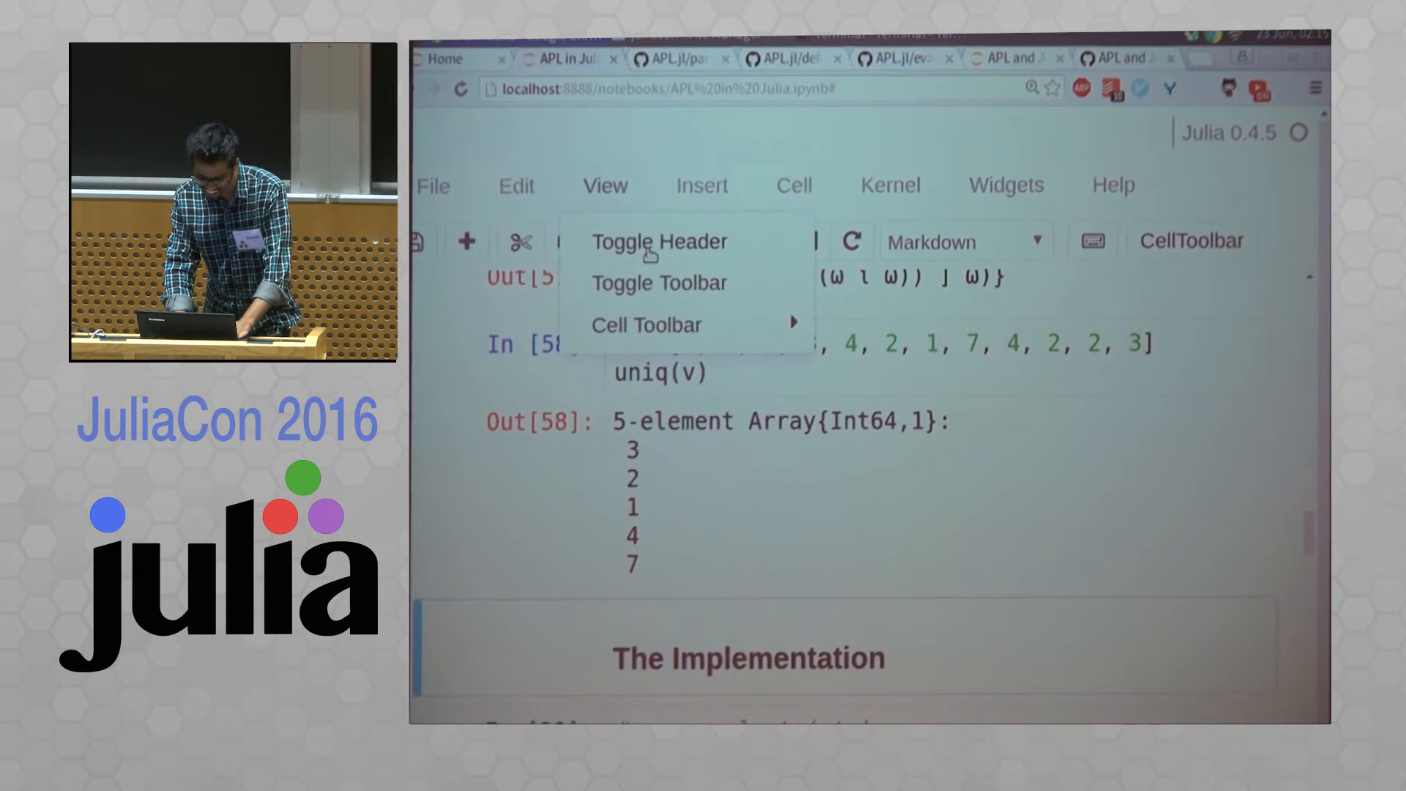
pyautogui.click(657, 240)
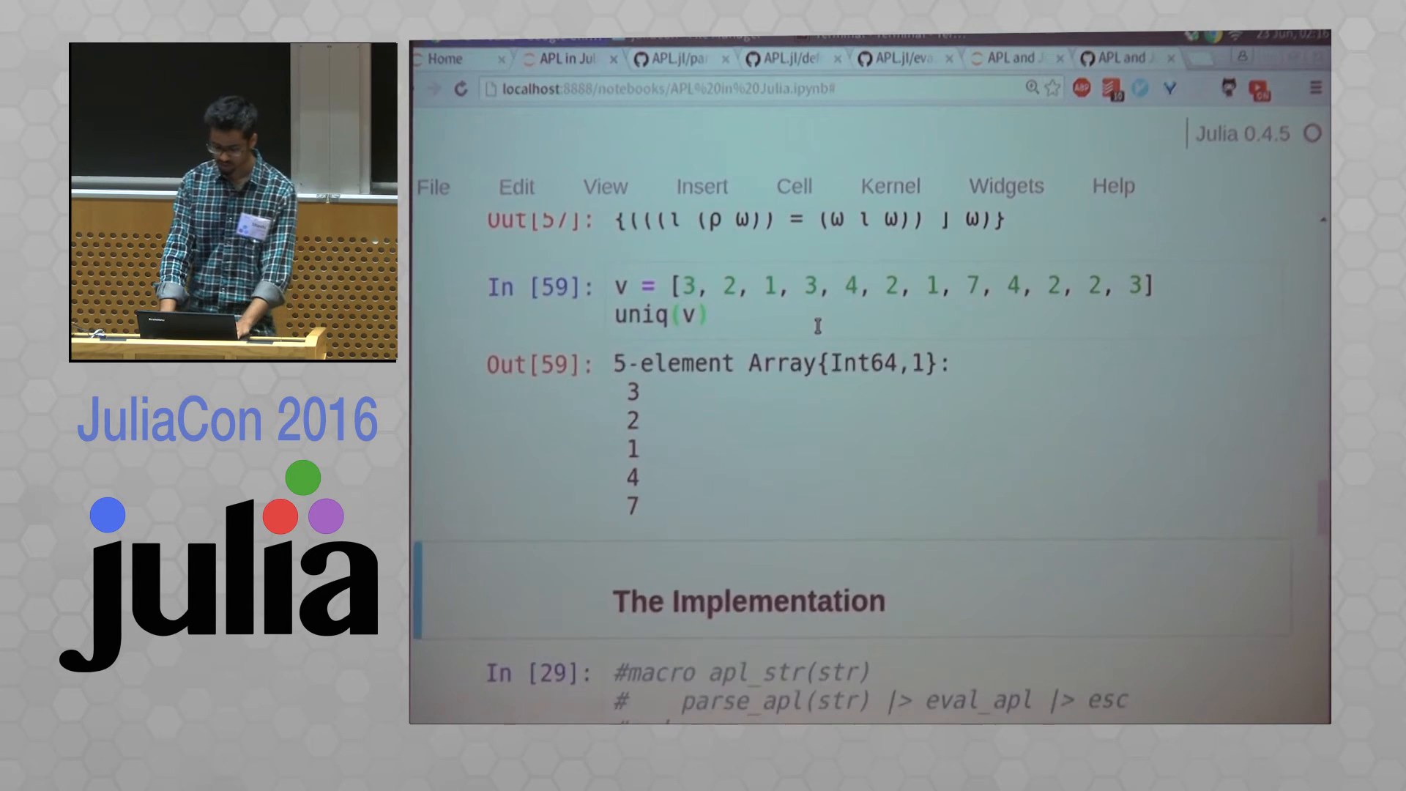
# - Append '|> typeof' to the parse_apl cell so (ι5) ×∘ ι5 returns an APL.Apply2 type
pyautogui.scroll(-3)
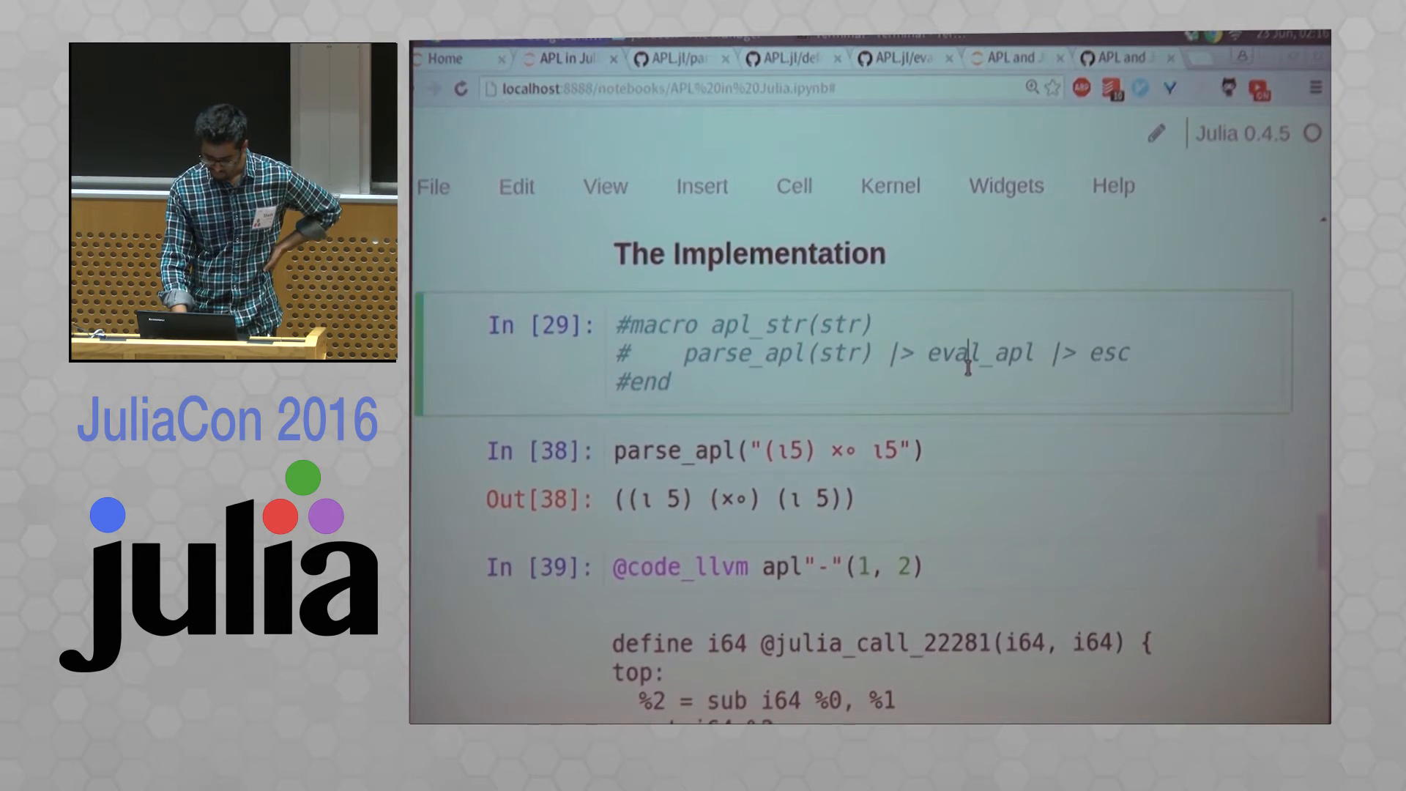
pyautogui.scroll(-3)
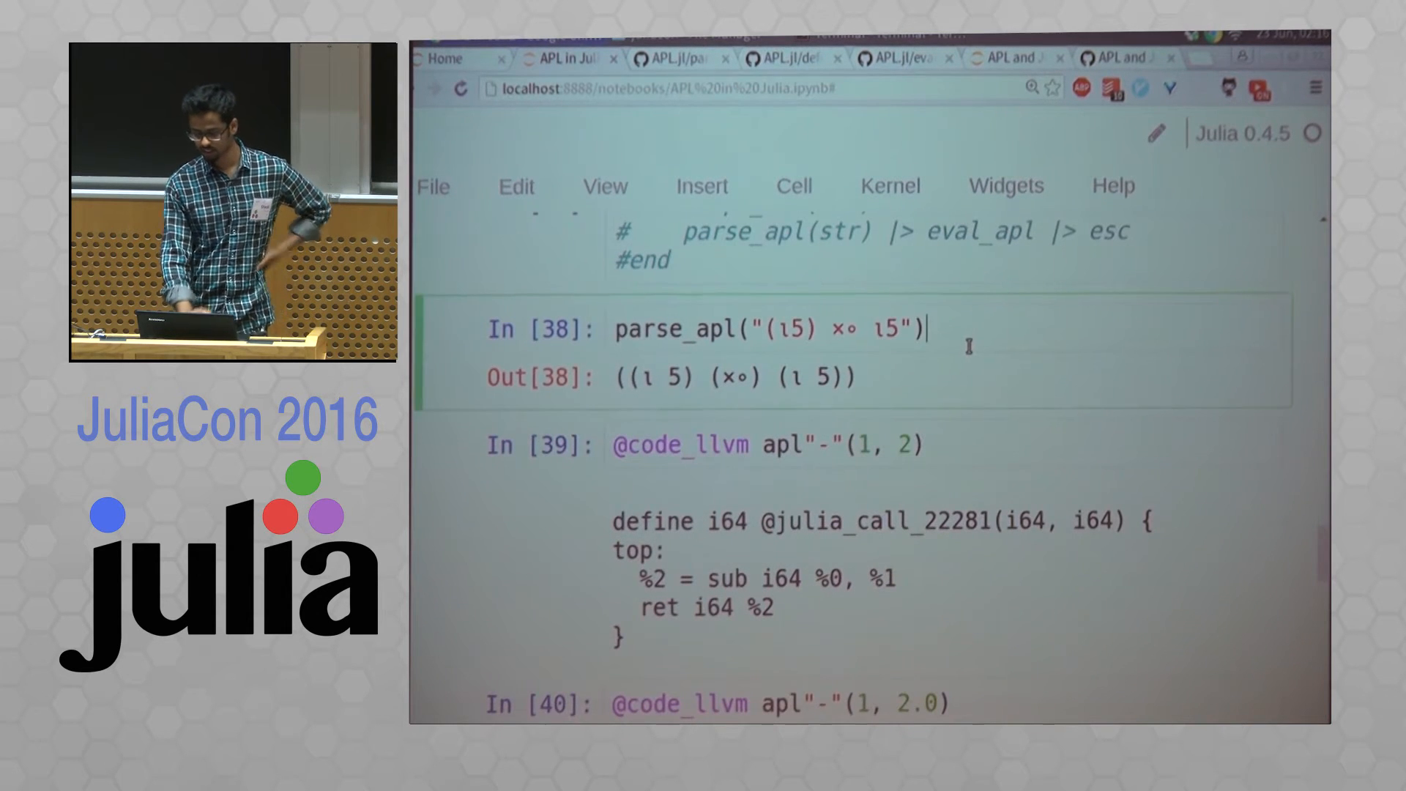
pyautogui.write('|> typeof')
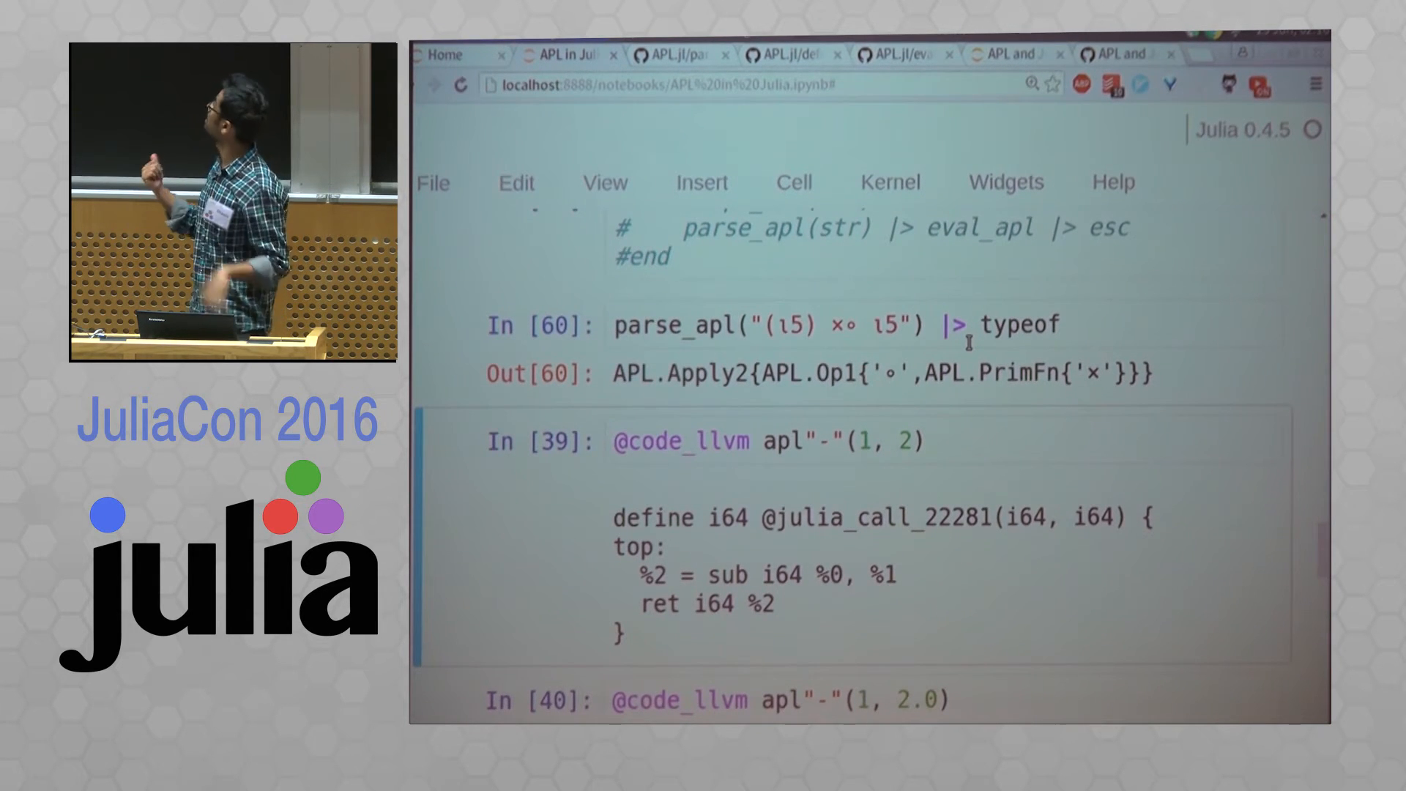
pyautogui.scroll(-3)
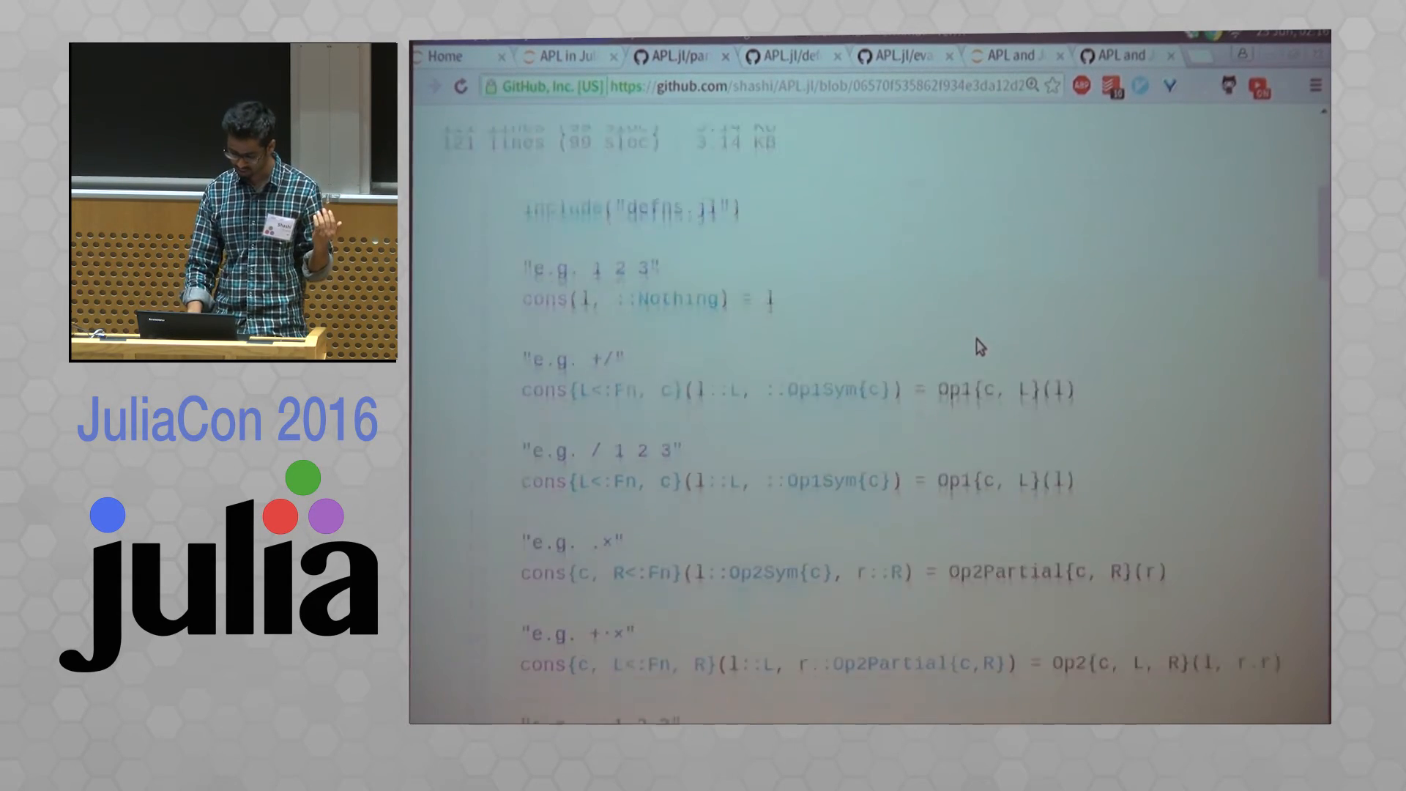
# - Scroll through the APL.jl parser's cons method definitions on GitHub
pyautogui.scroll(-3)
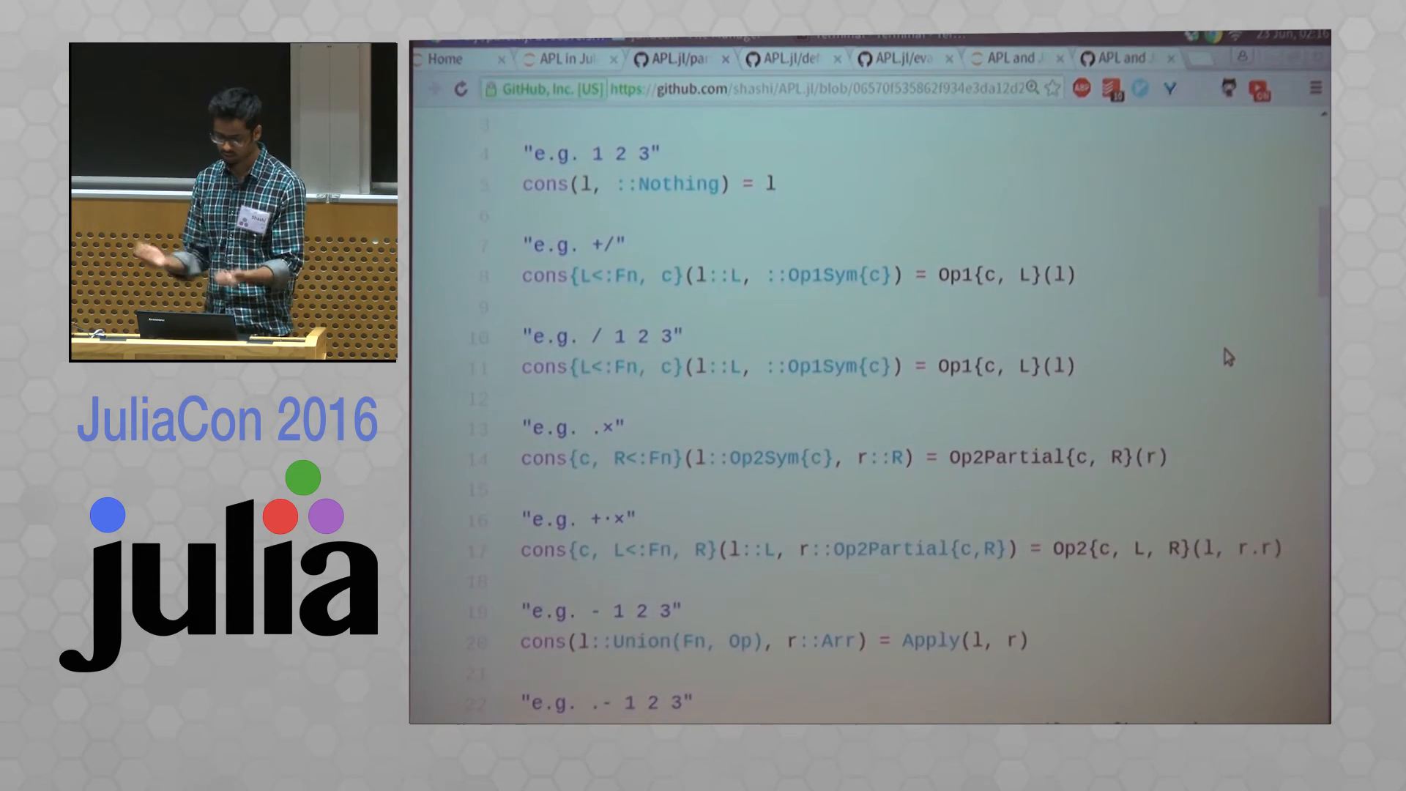
pyautogui.scroll(-3)
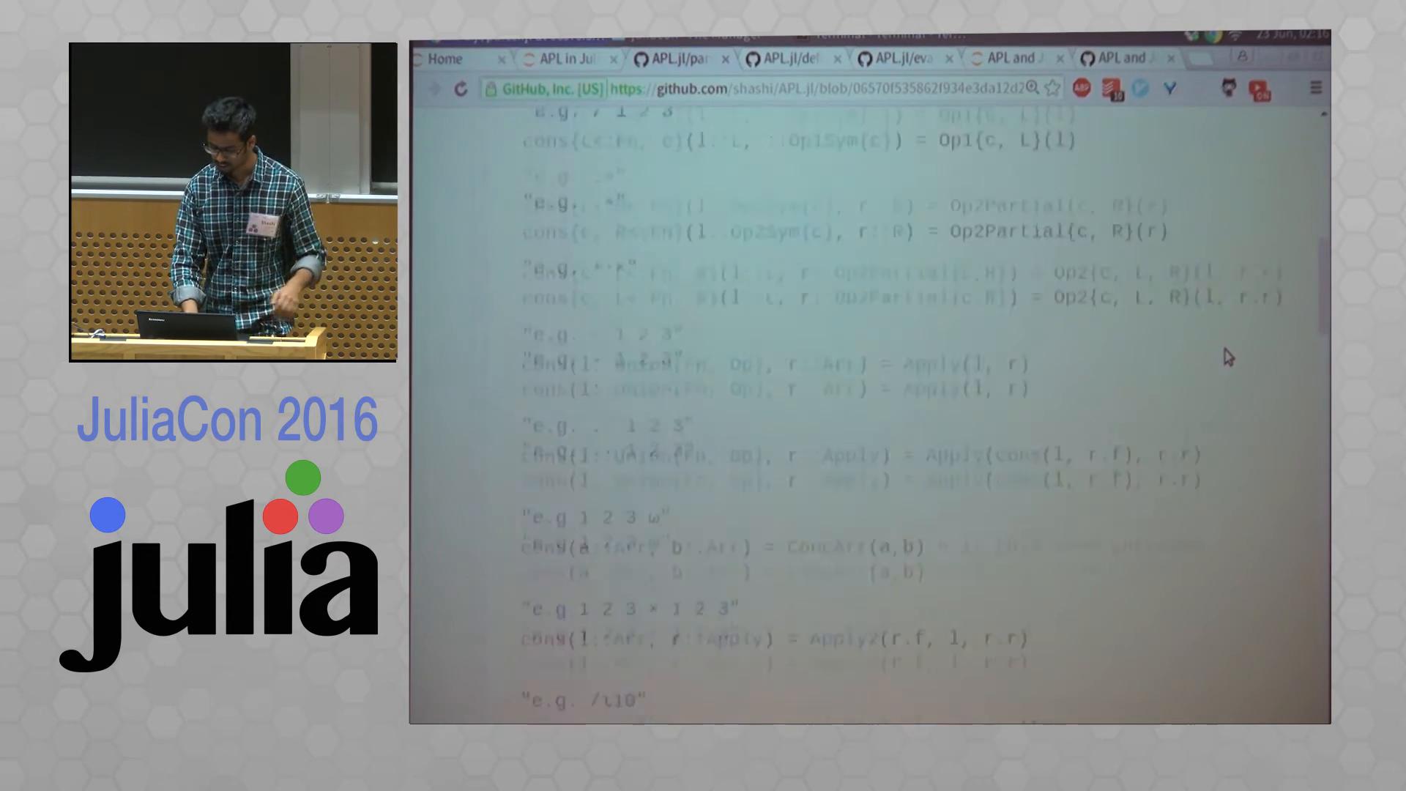
pyautogui.scroll(-3)
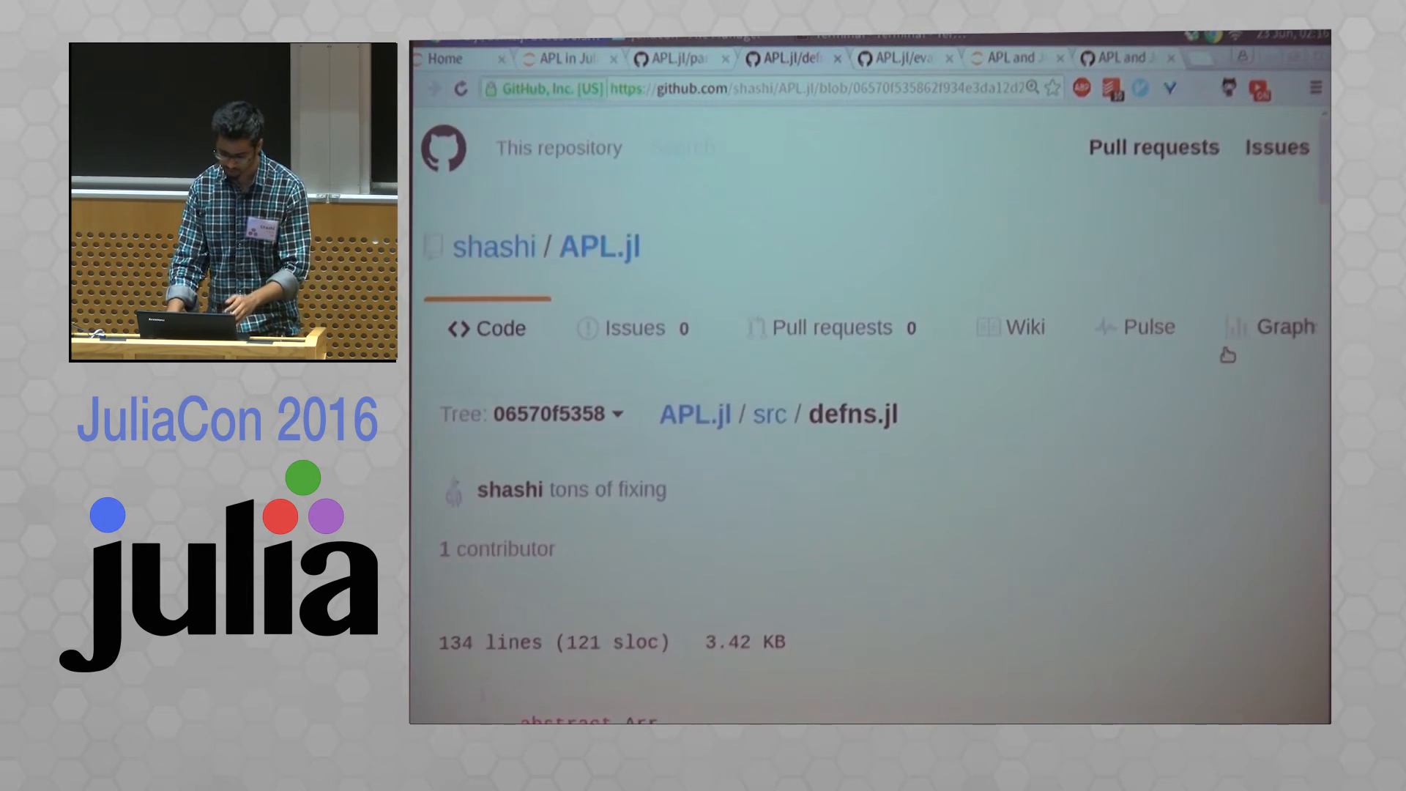
# - Scroll through defns.jl's immutable Arr, Op and Fn type definitions on GitHub
pyautogui.scroll(-3)
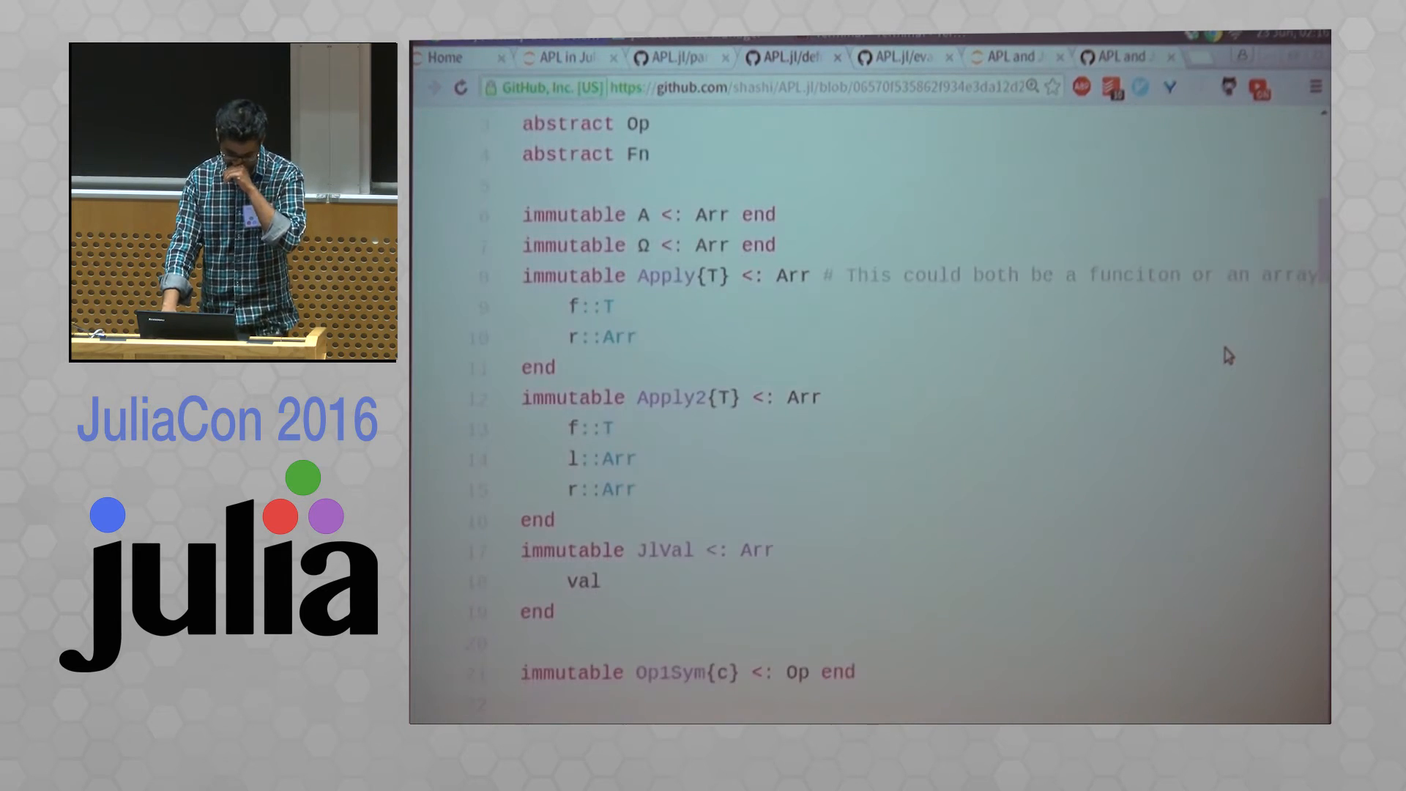
pyautogui.scroll(-3)
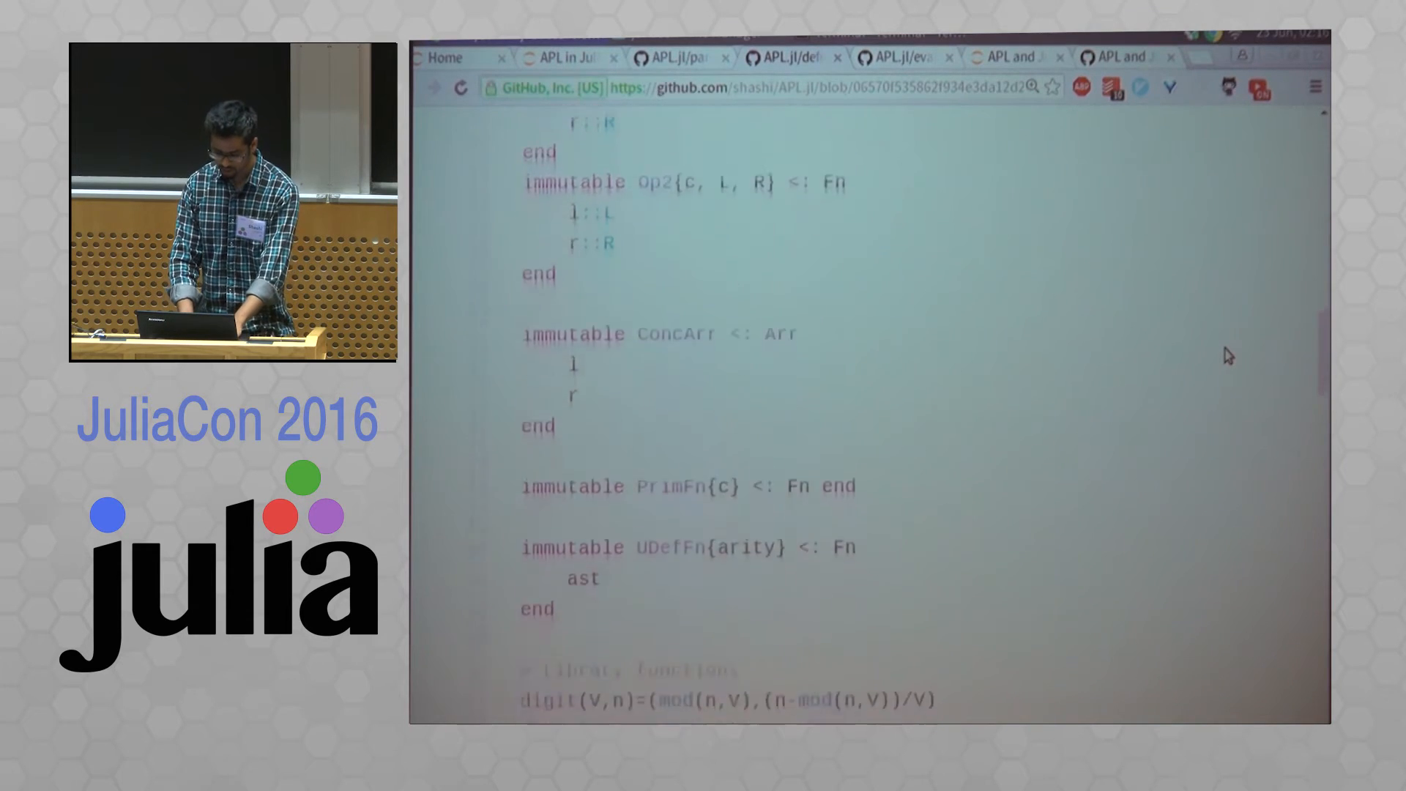
pyautogui.scroll(-3)
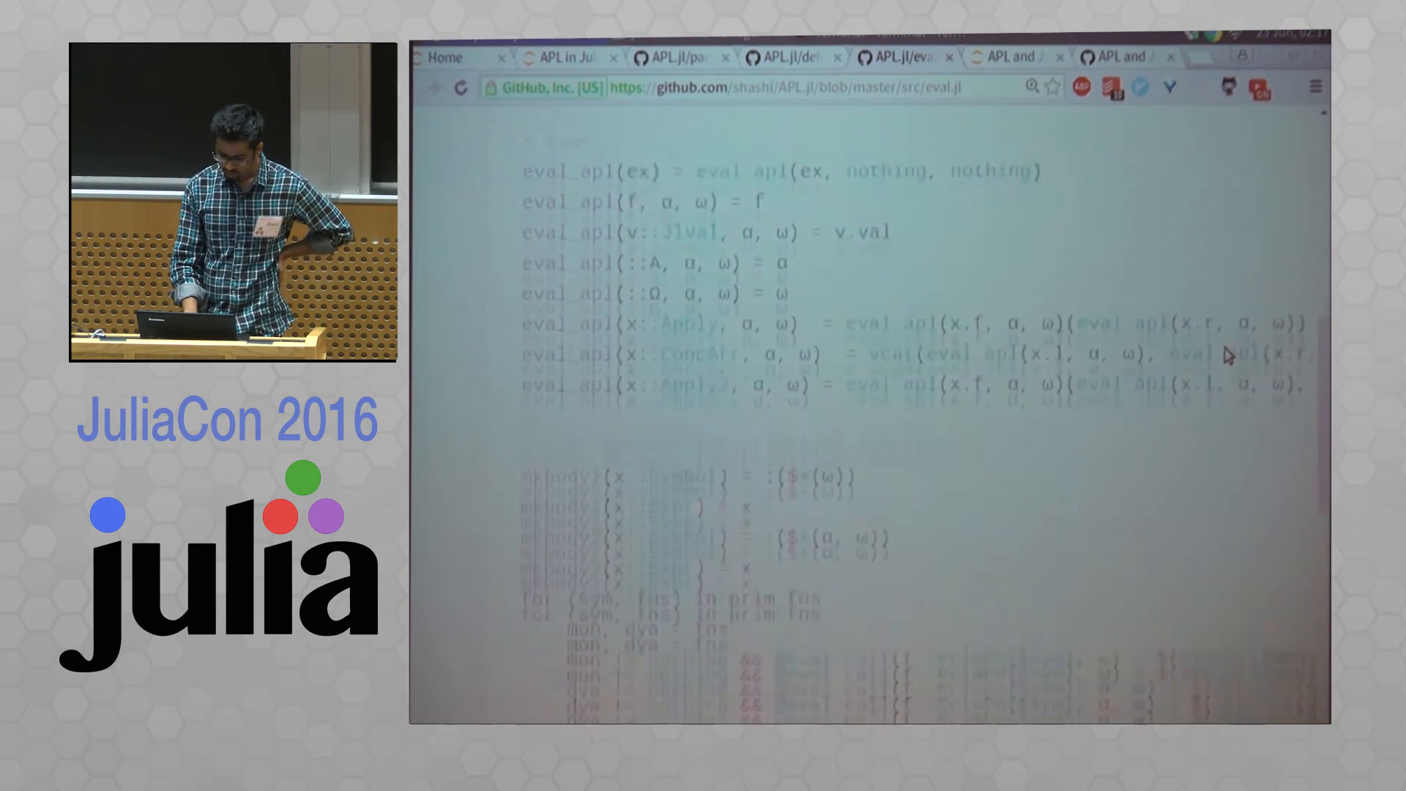
# - Scroll through eval.jl's eval_apl methods and the call methods for primitive functions and operators
pyautogui.scroll(-3)
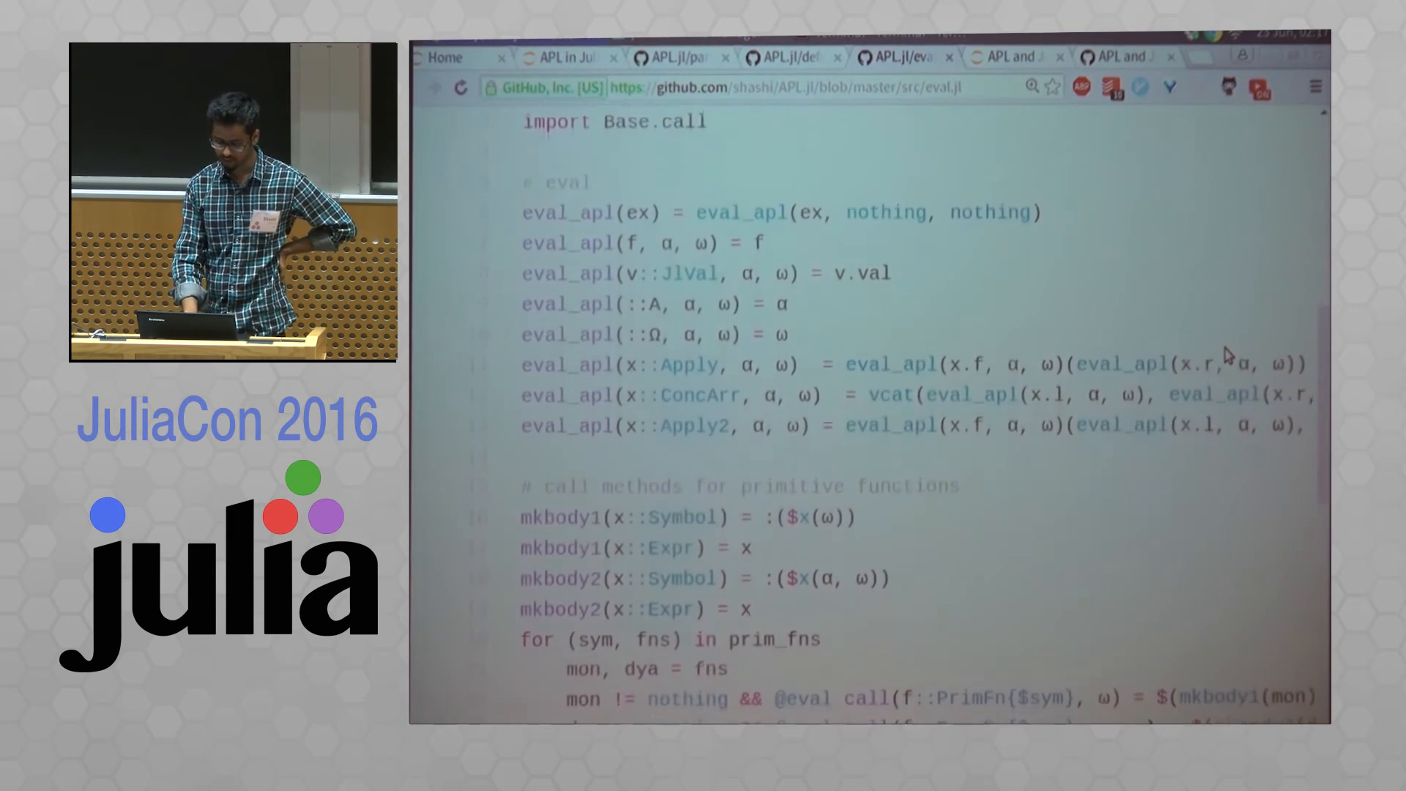
pyautogui.scroll(-3)
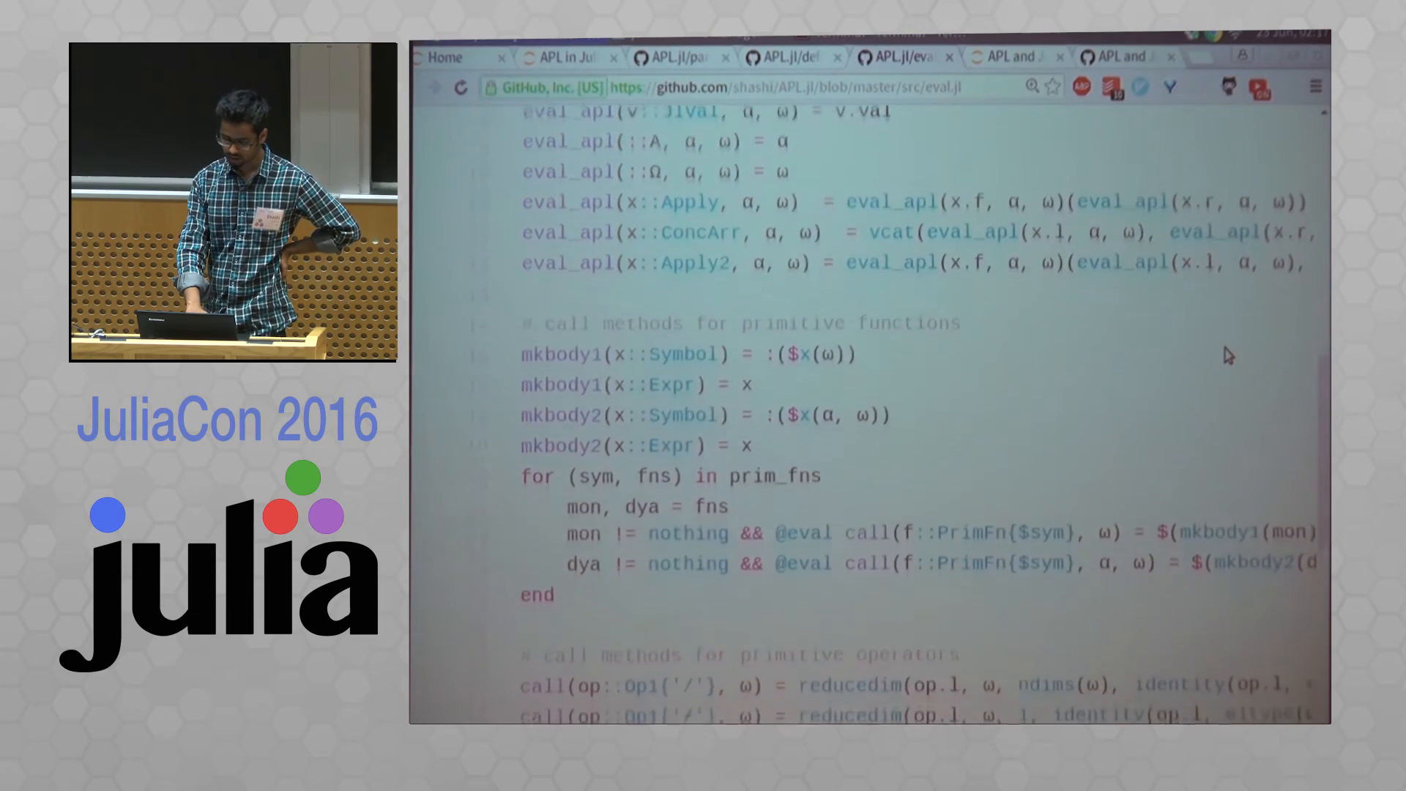
pyautogui.scroll(-3)
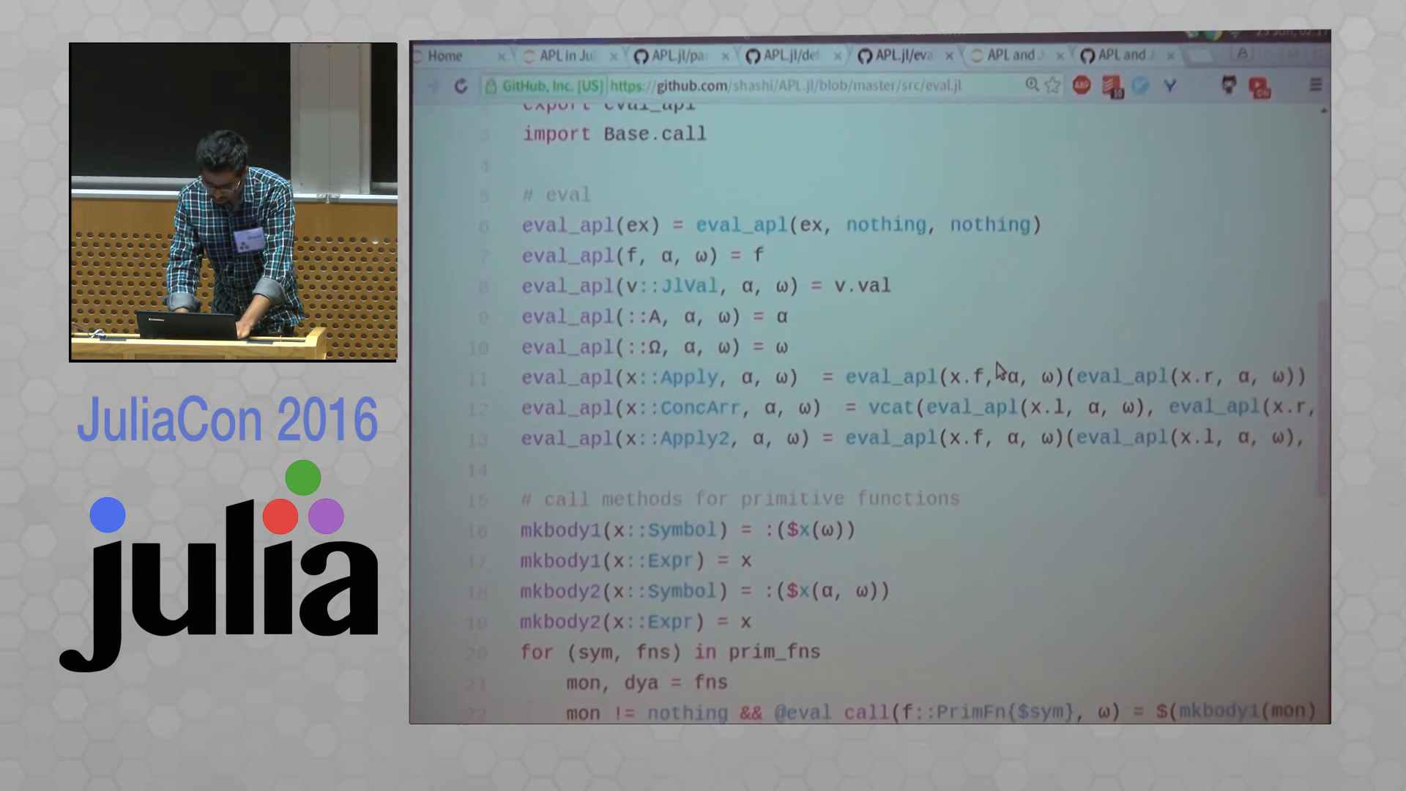
pyautogui.scroll(-3)
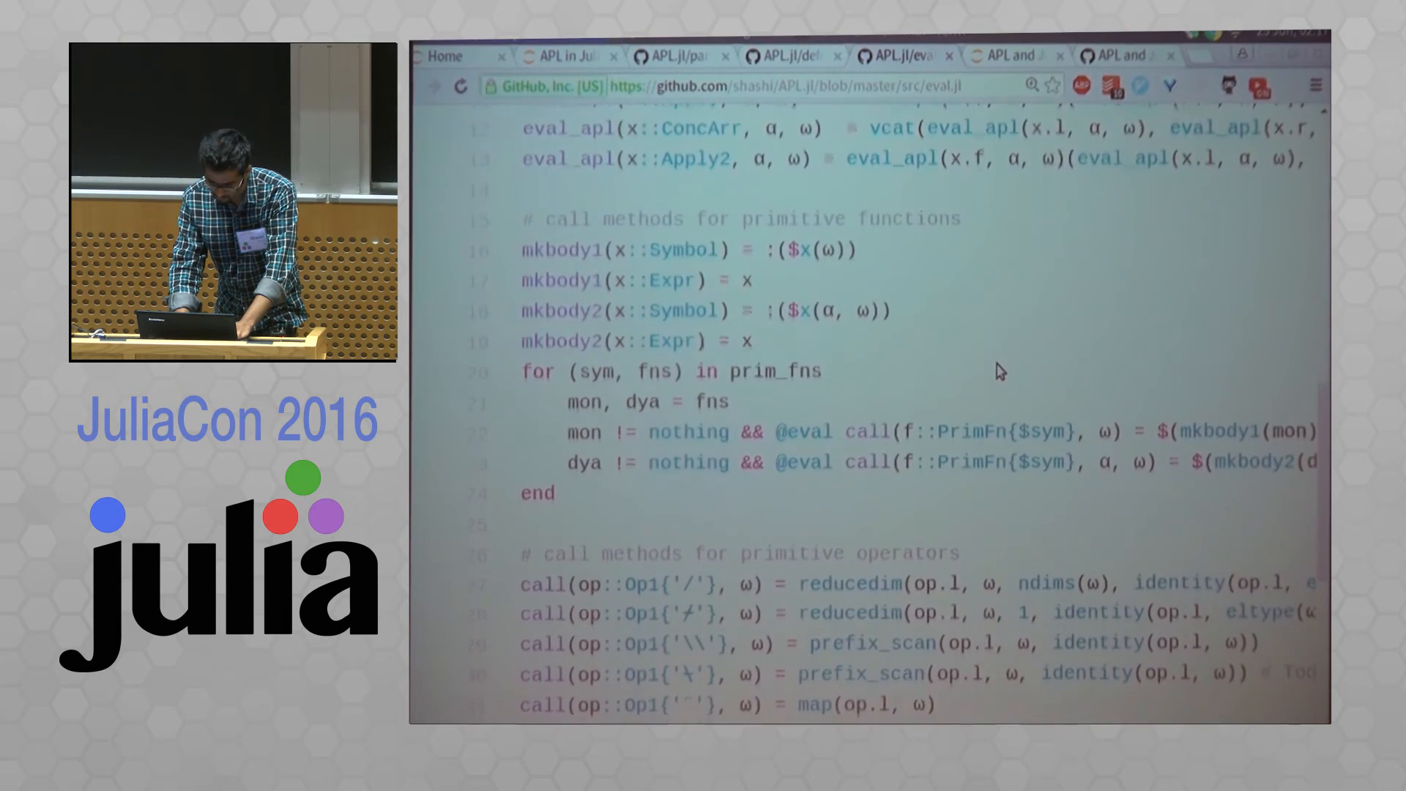
pyautogui.scroll(-3)
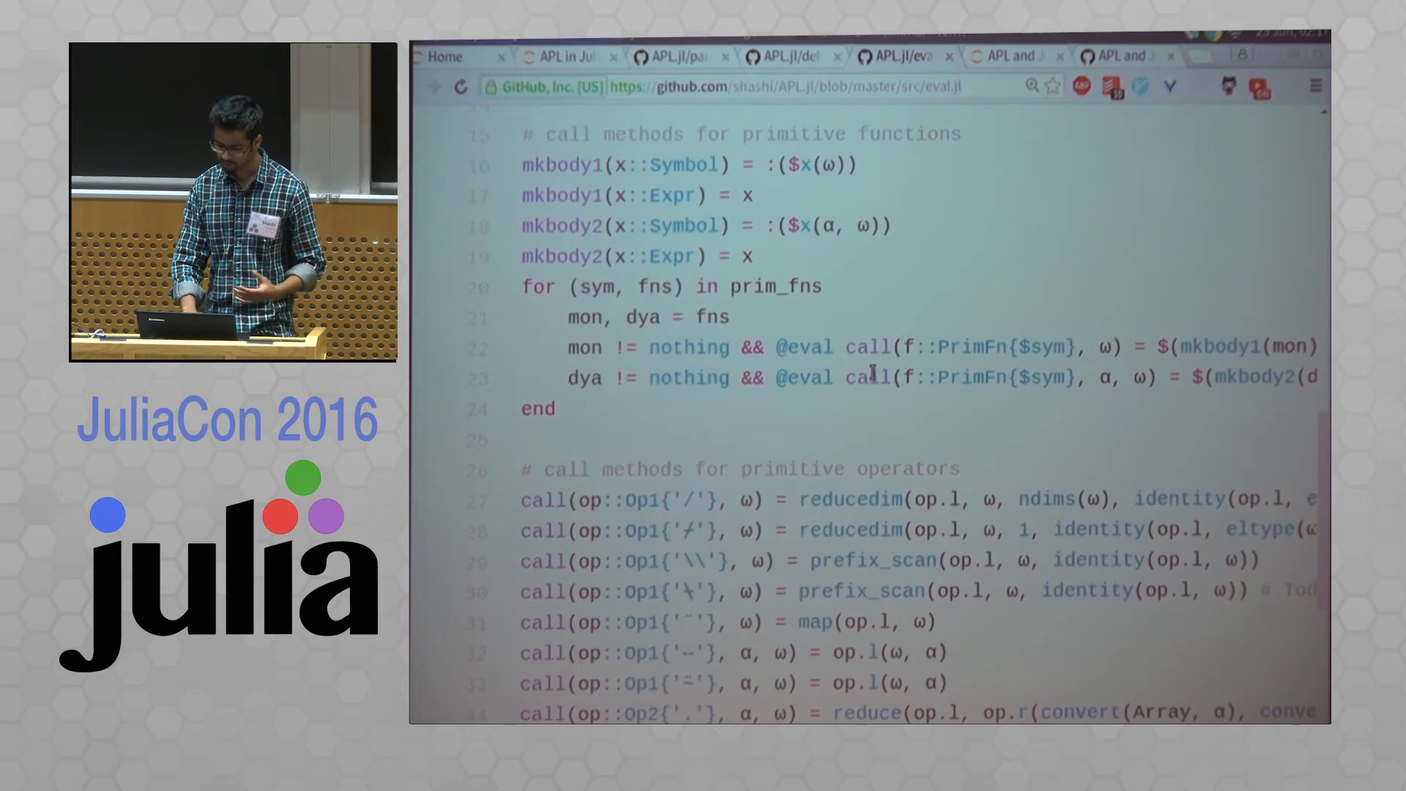
pyautogui.scroll(-3)
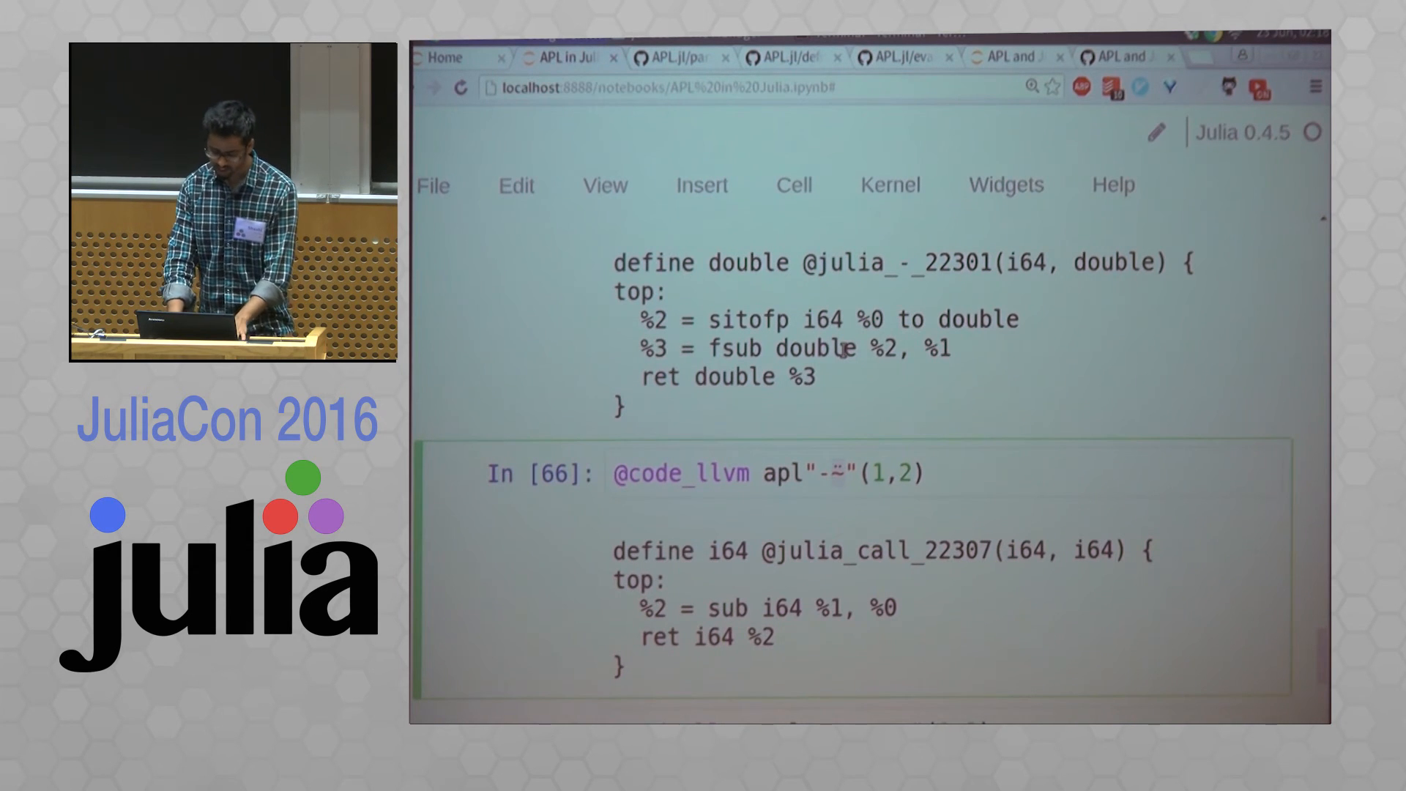
pyautogui.scroll(-3)
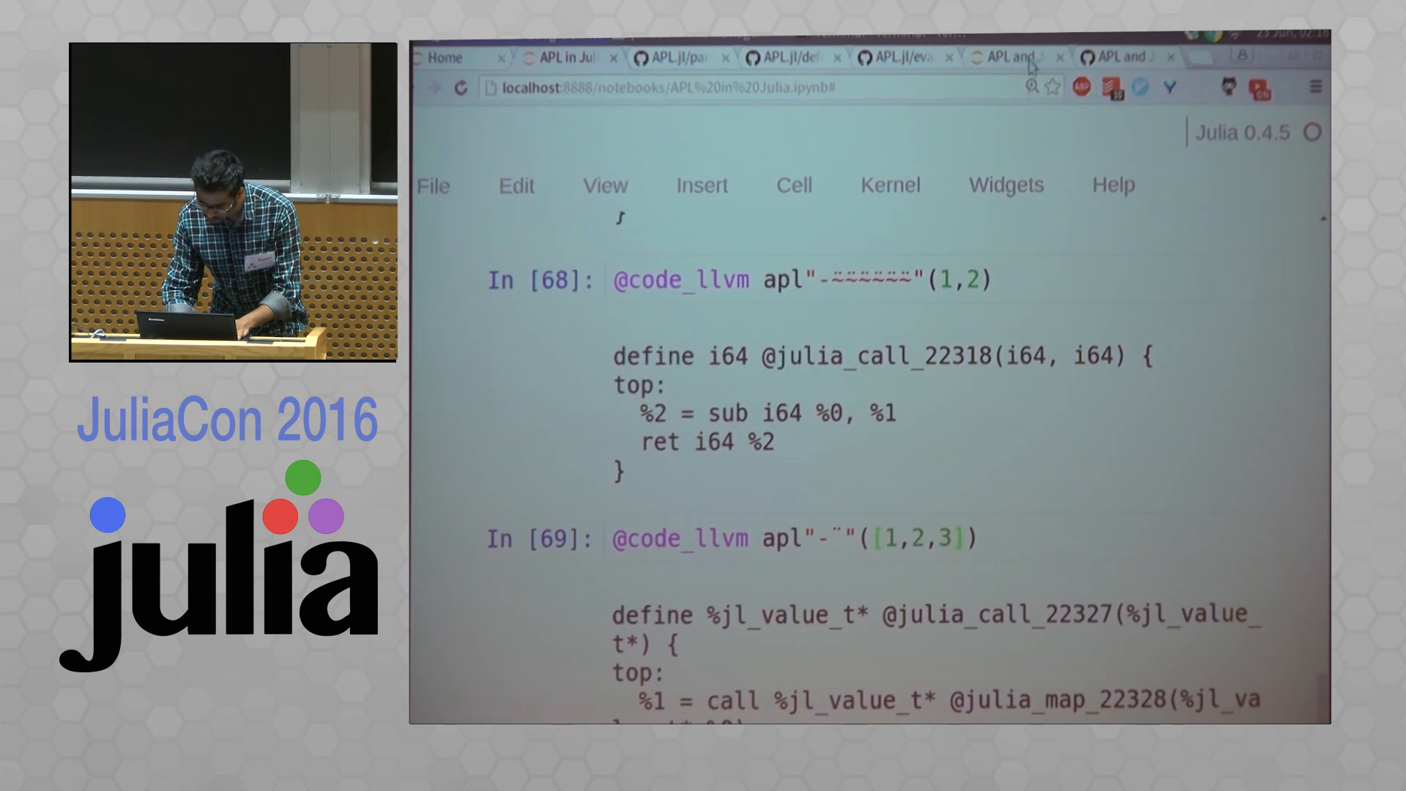
# - Switch to the APL and Julia notebook tab and scroll to its frequency distribution example
pyautogui.click(672, 57)
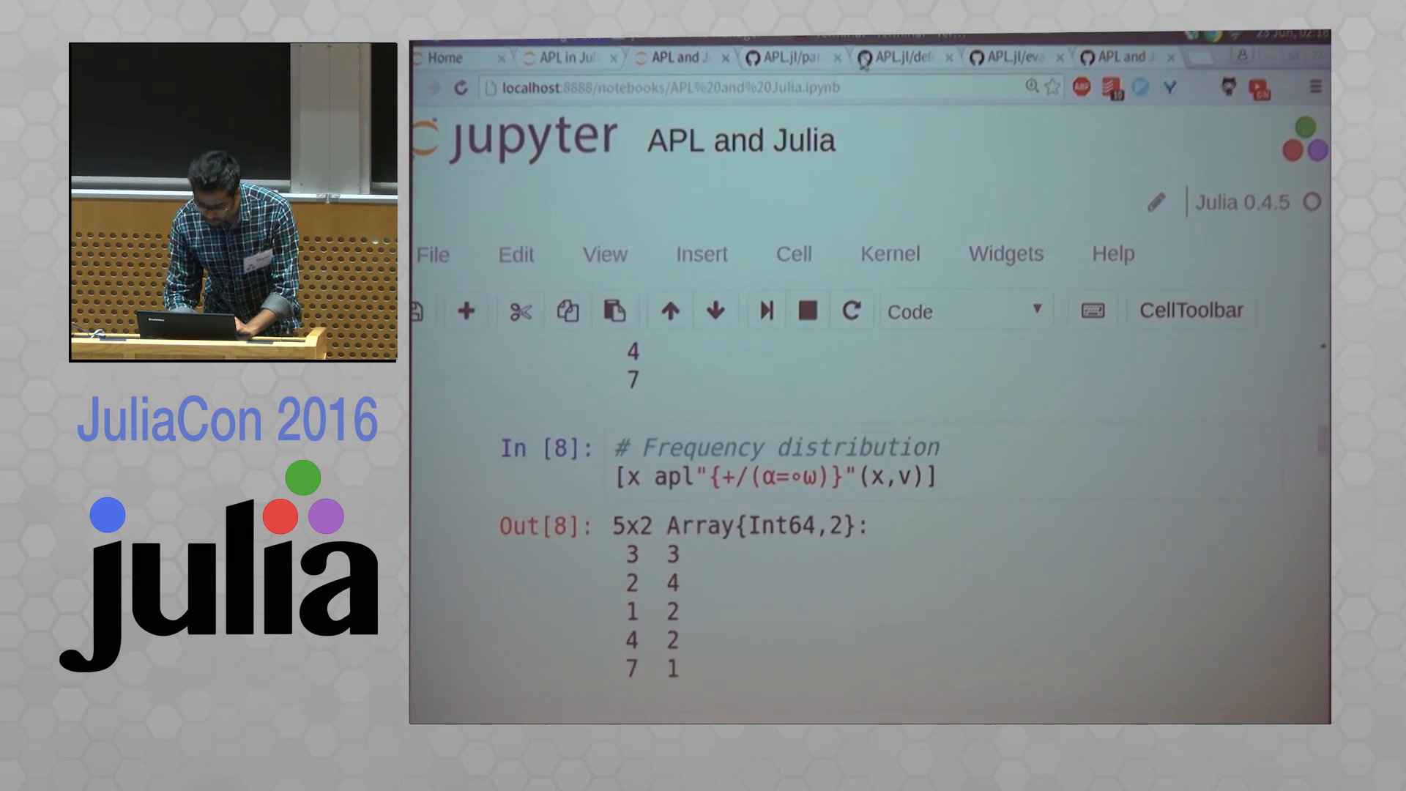
pyautogui.scroll(-3)
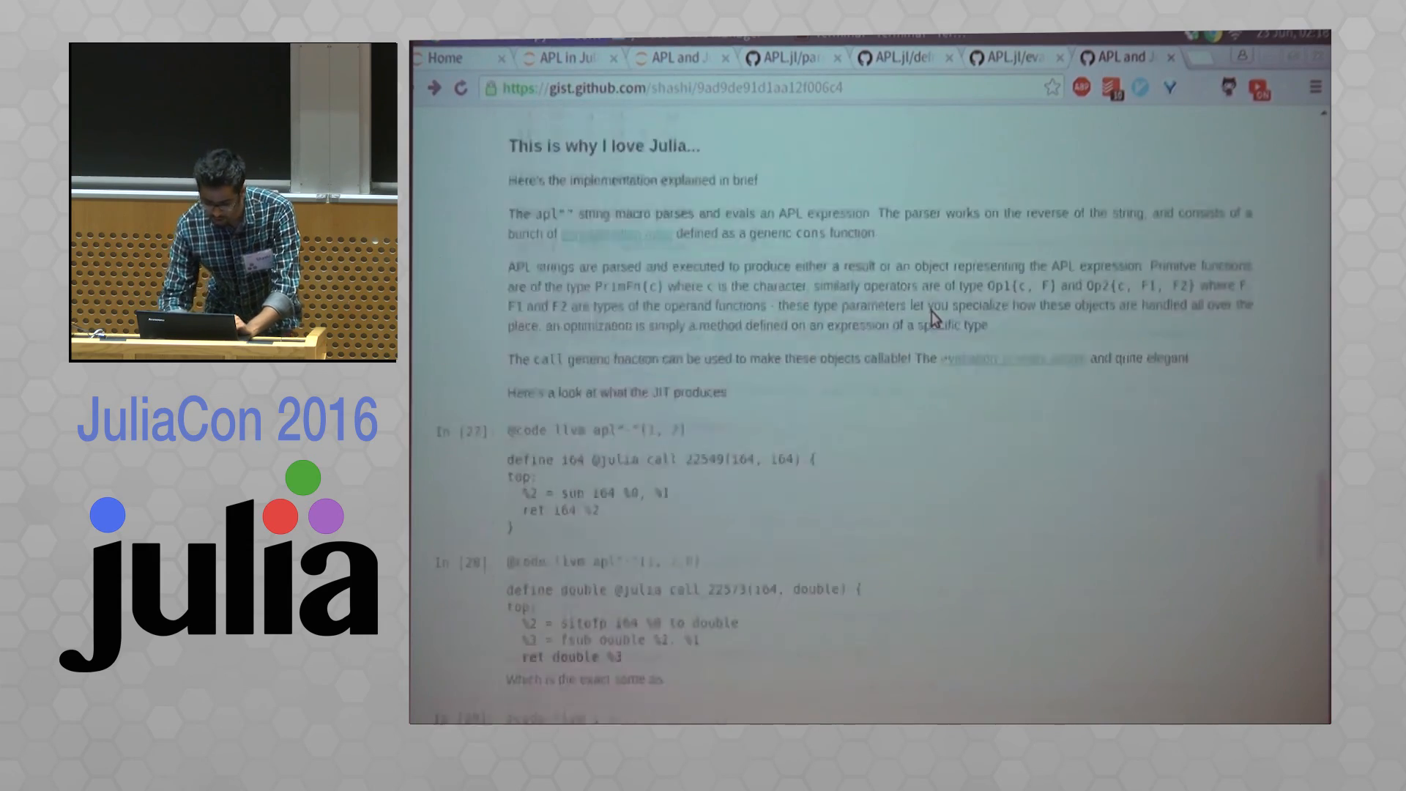
# - Scroll the gist down to the identity-element examples for dyadic reduce over empty arrays
pyautogui.scroll(-3)
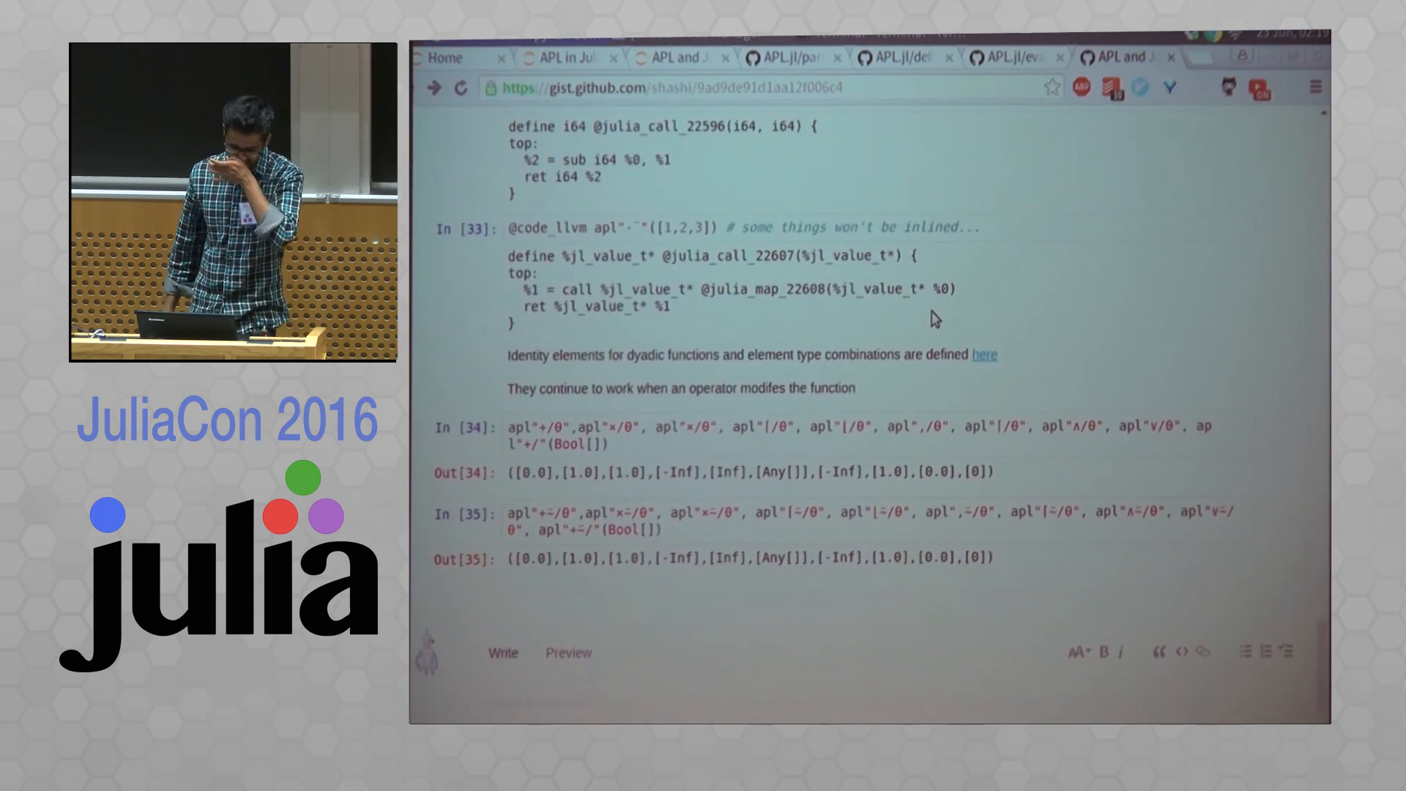